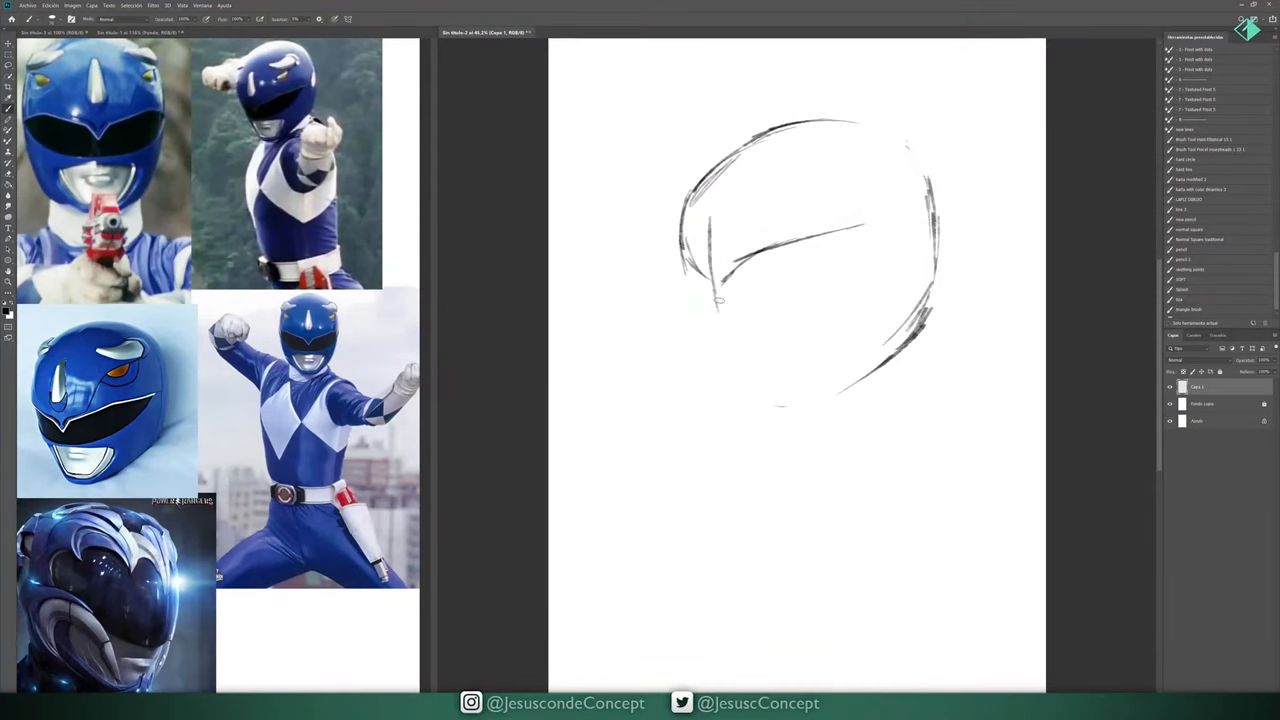
# - Sketch the helmet's oval outline, angular visor lines and strengthened outer contour in black strokes
pyautogui.moveTo(720, 250); pyautogui.dragTo(850, 340)
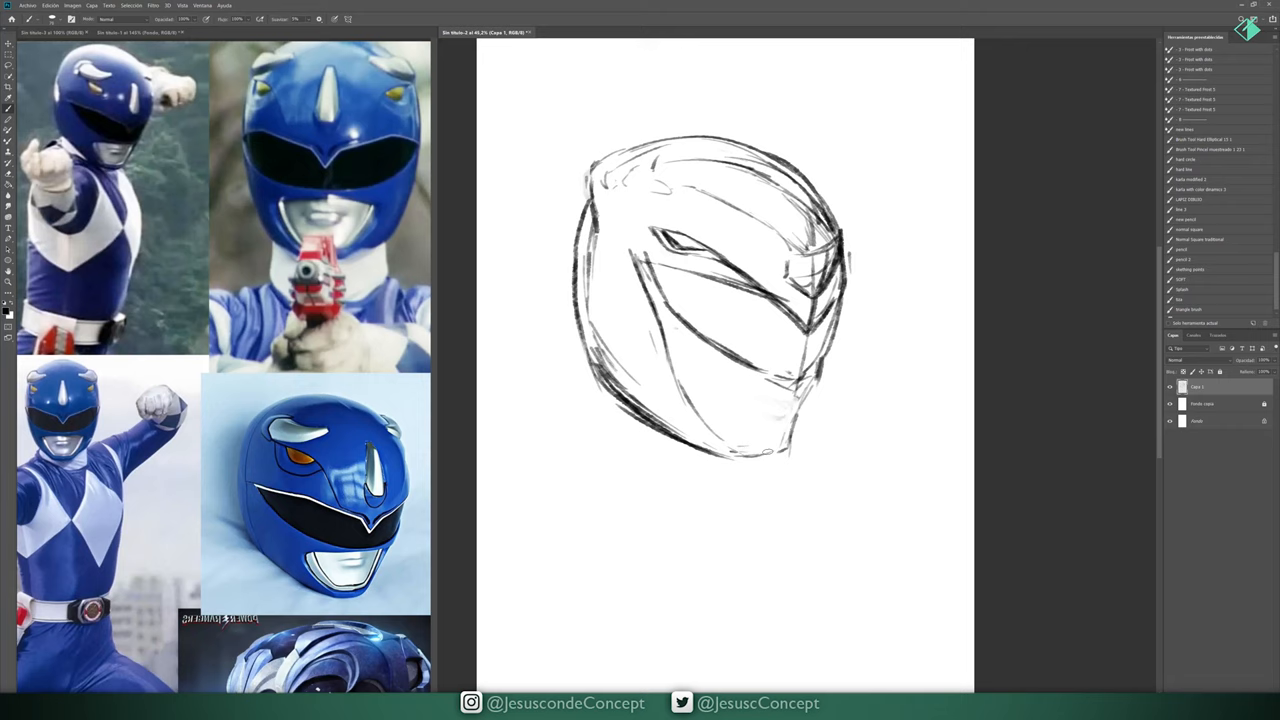
pyautogui.moveTo(680, 300); pyautogui.dragTo(770, 460)
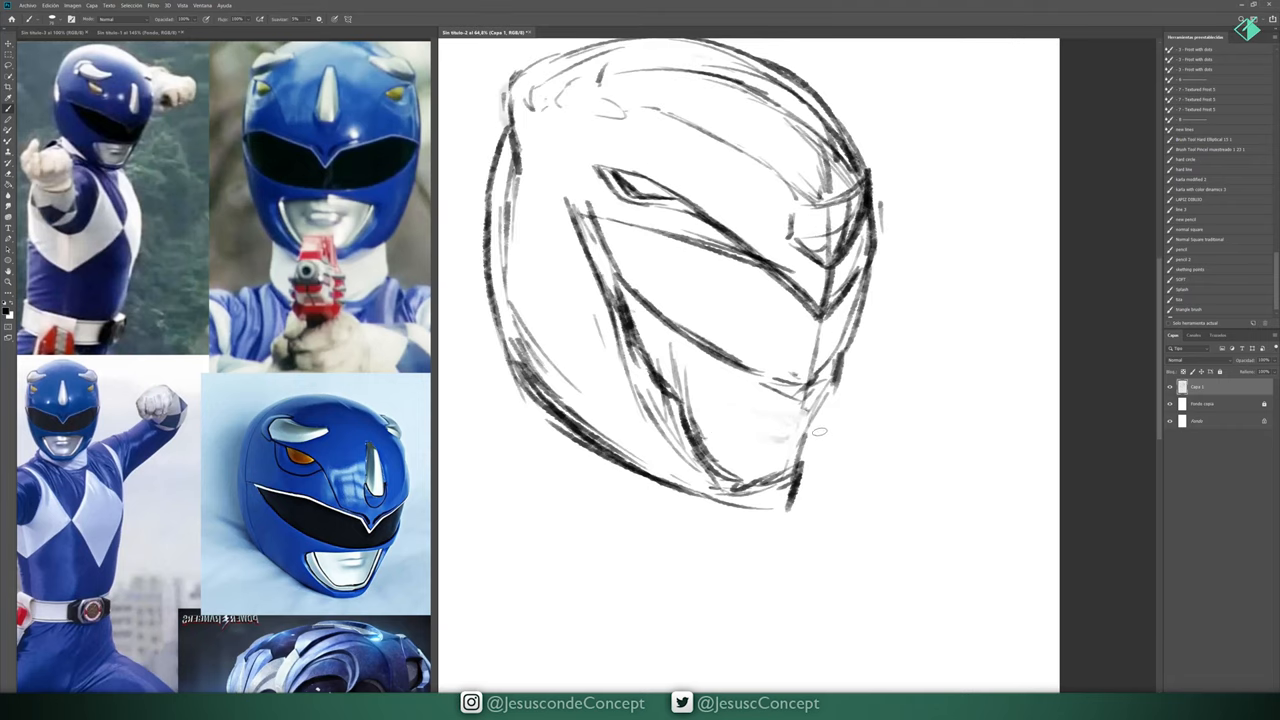
pyautogui.moveTo(770, 414); pyautogui.dragTo(790, 436)
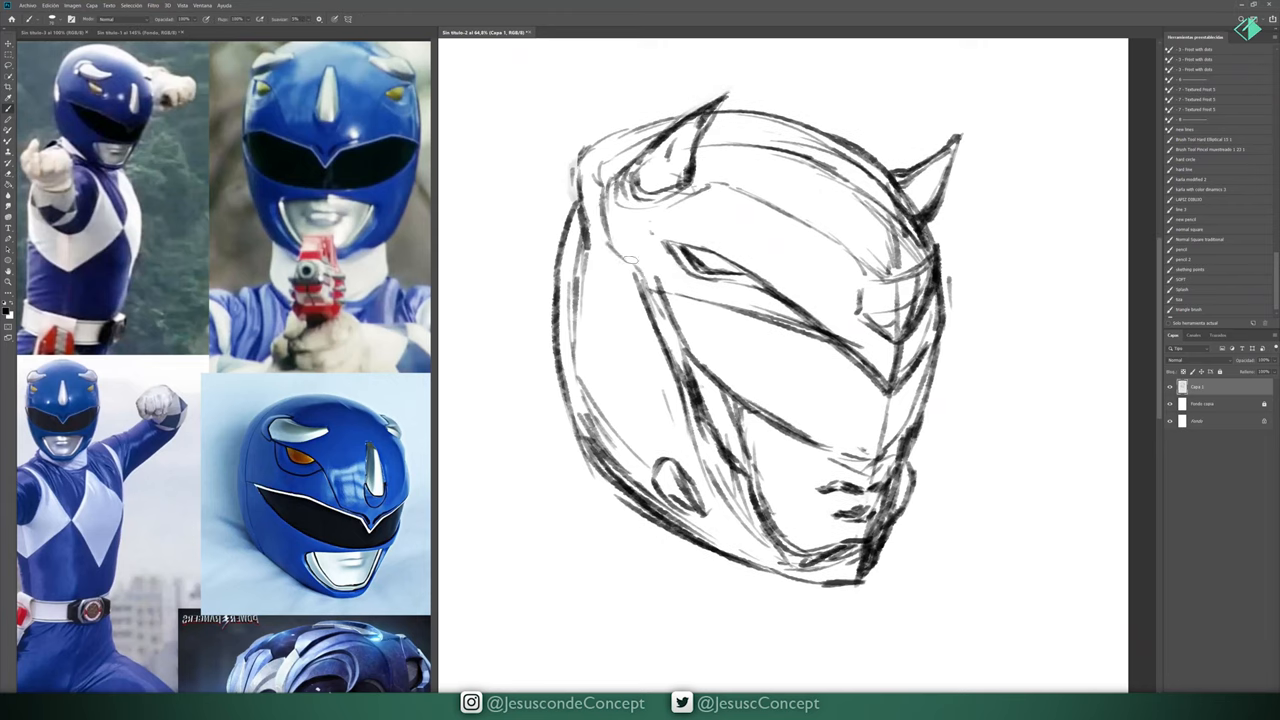
# - Refine the helmet contours, faceplate, mouth area, right side and chin lines with bolder strokes
pyautogui.moveTo(600, 180); pyautogui.dragTo(680, 300)
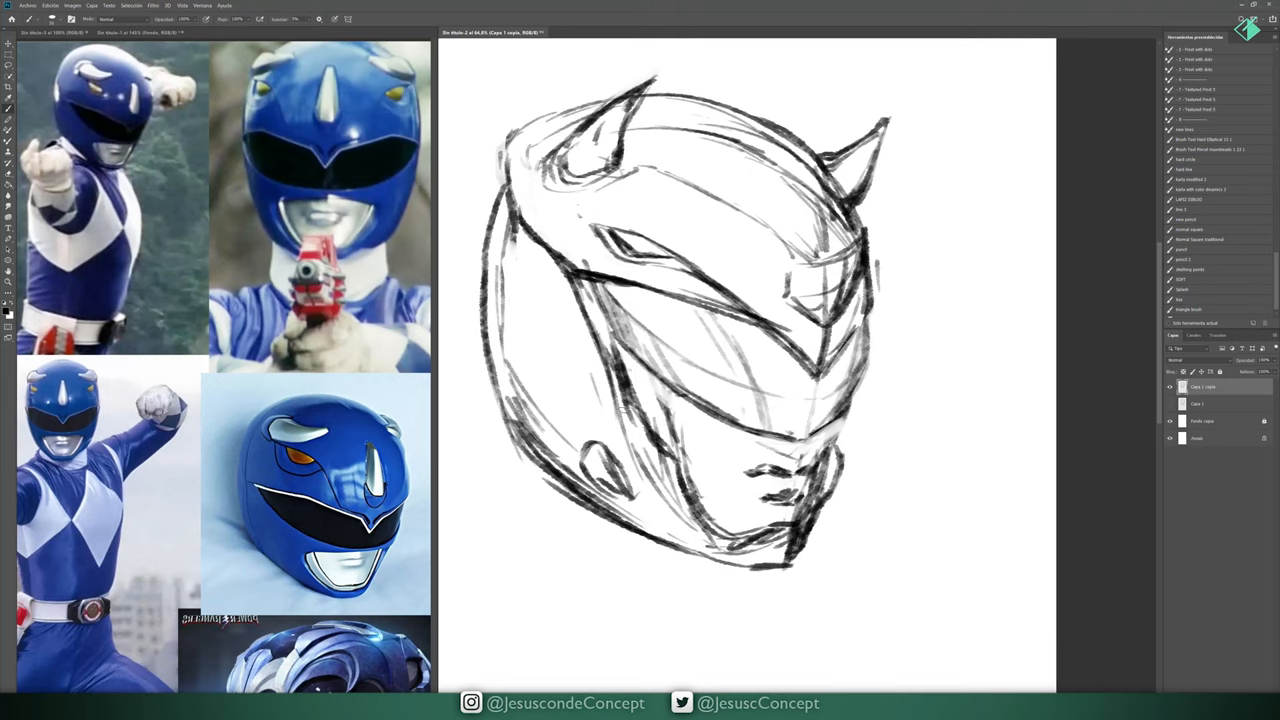
pyautogui.moveTo(680, 444); pyautogui.dragTo(784, 448)
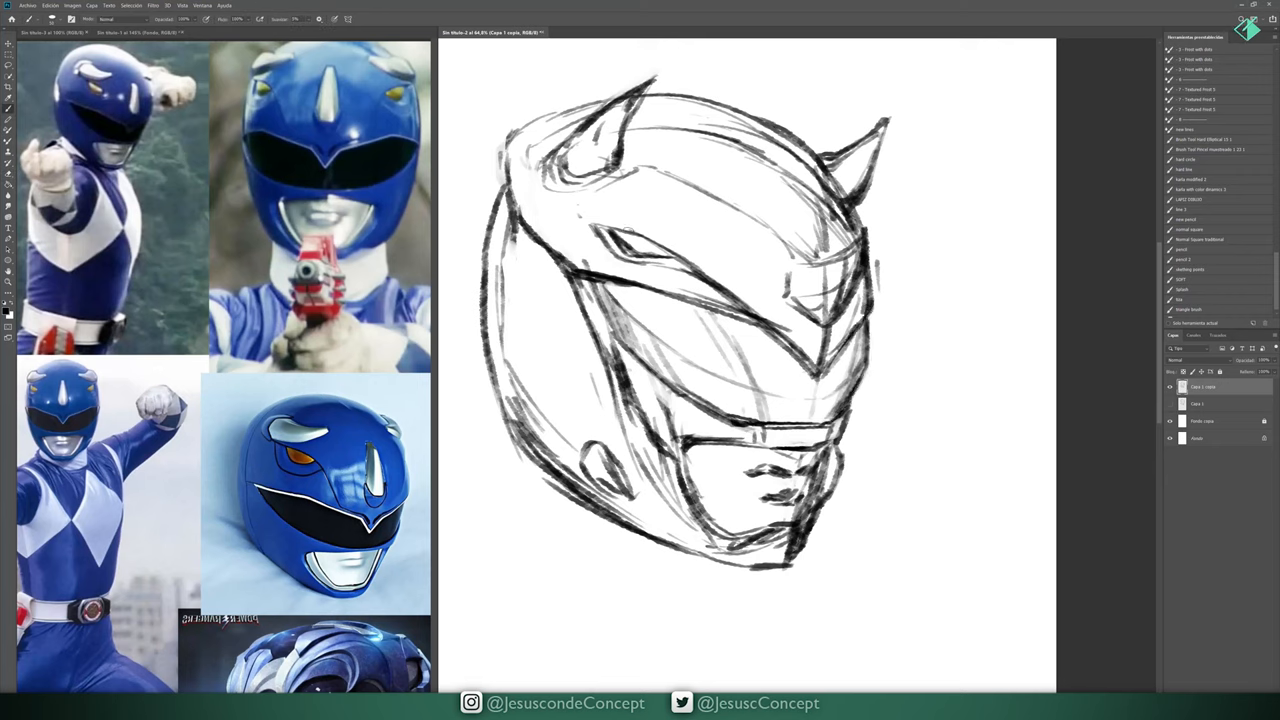
pyautogui.moveTo(870, 210); pyautogui.dragTo(860, 330)
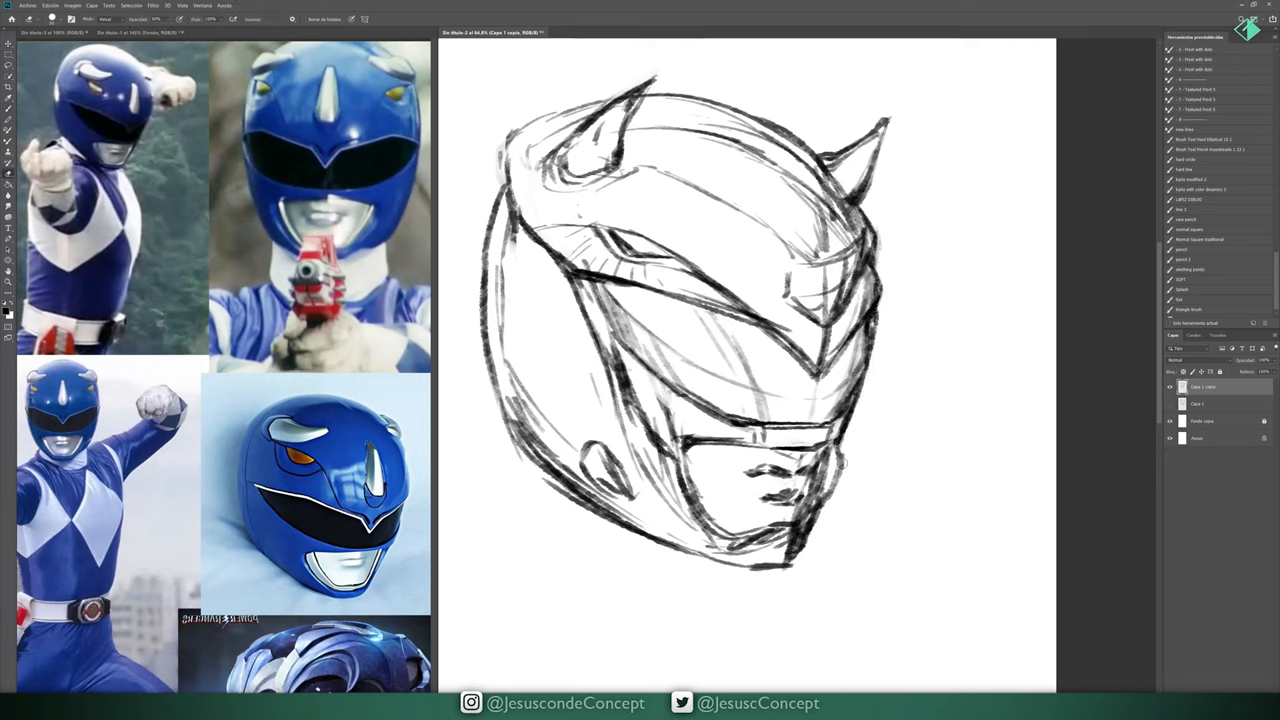
pyautogui.moveTo(850, 460); pyautogui.dragTo(800, 530)
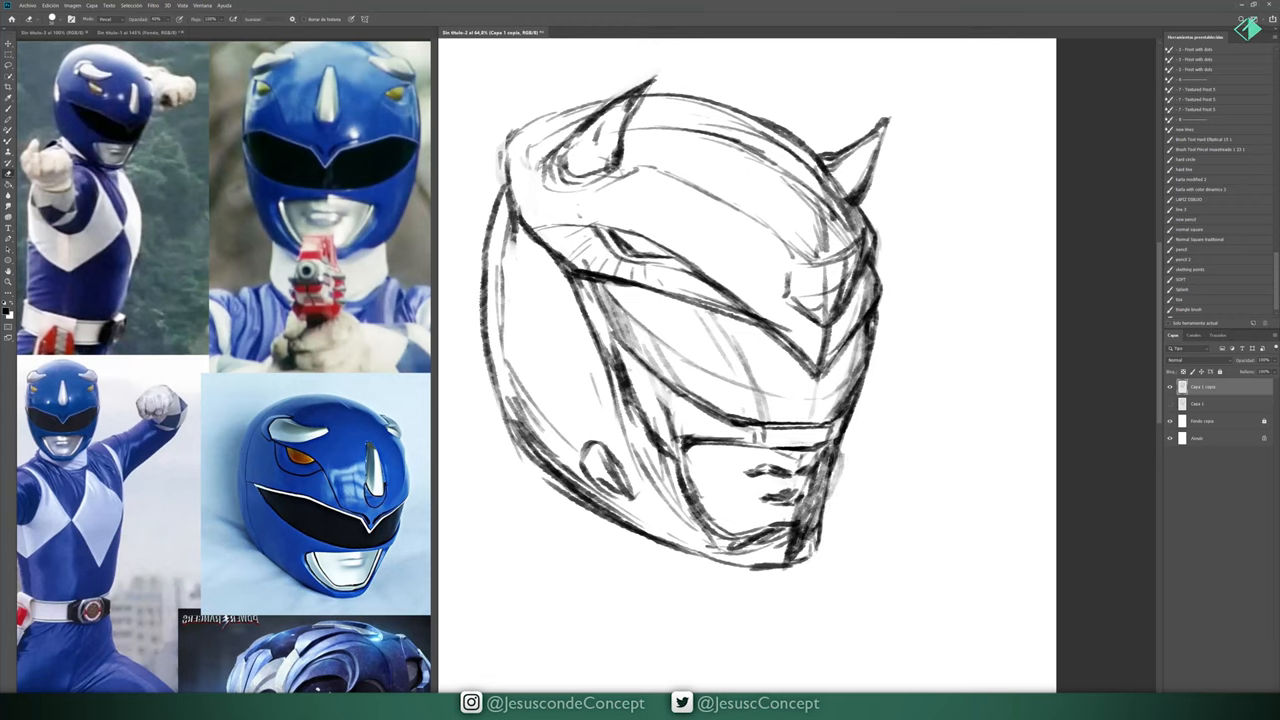
pyautogui.moveTo(770, 460); pyautogui.dragTo(830, 490)
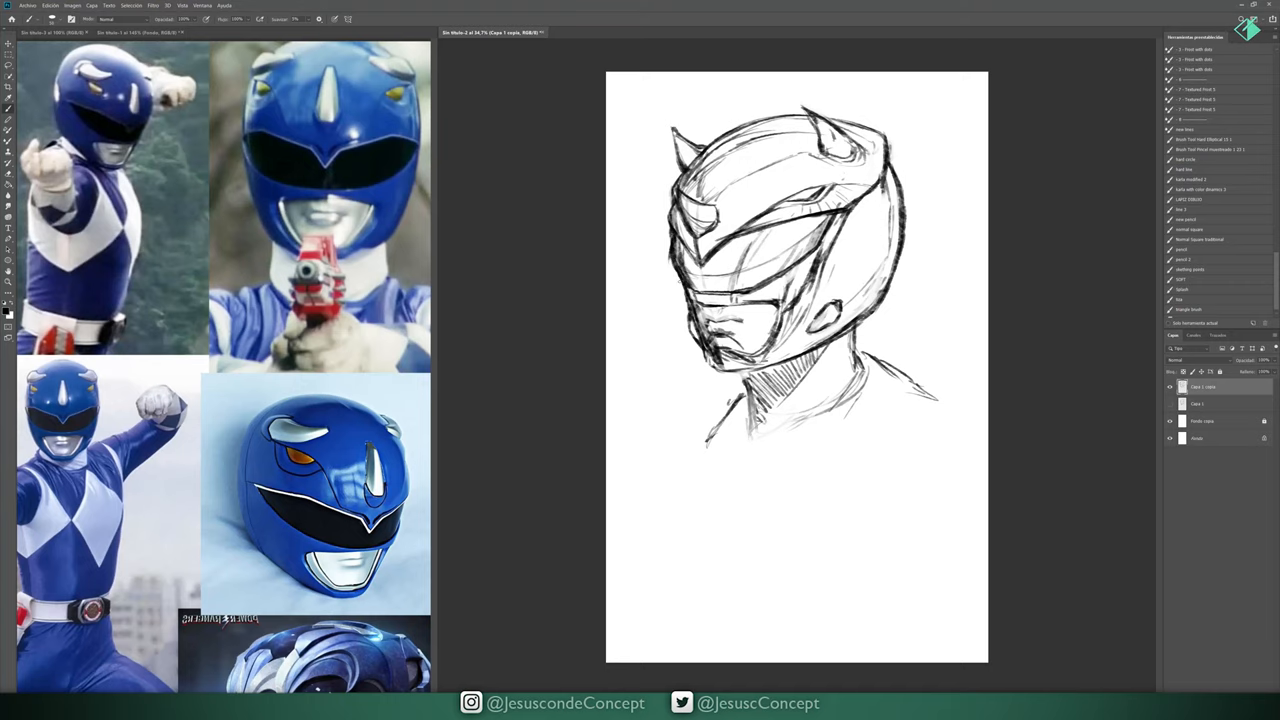
# - Sketch the shoulders, chest, torso and arm outlines of the suit below the helmet
pyautogui.moveTo(710, 440); pyautogui.dragTo(920, 390)
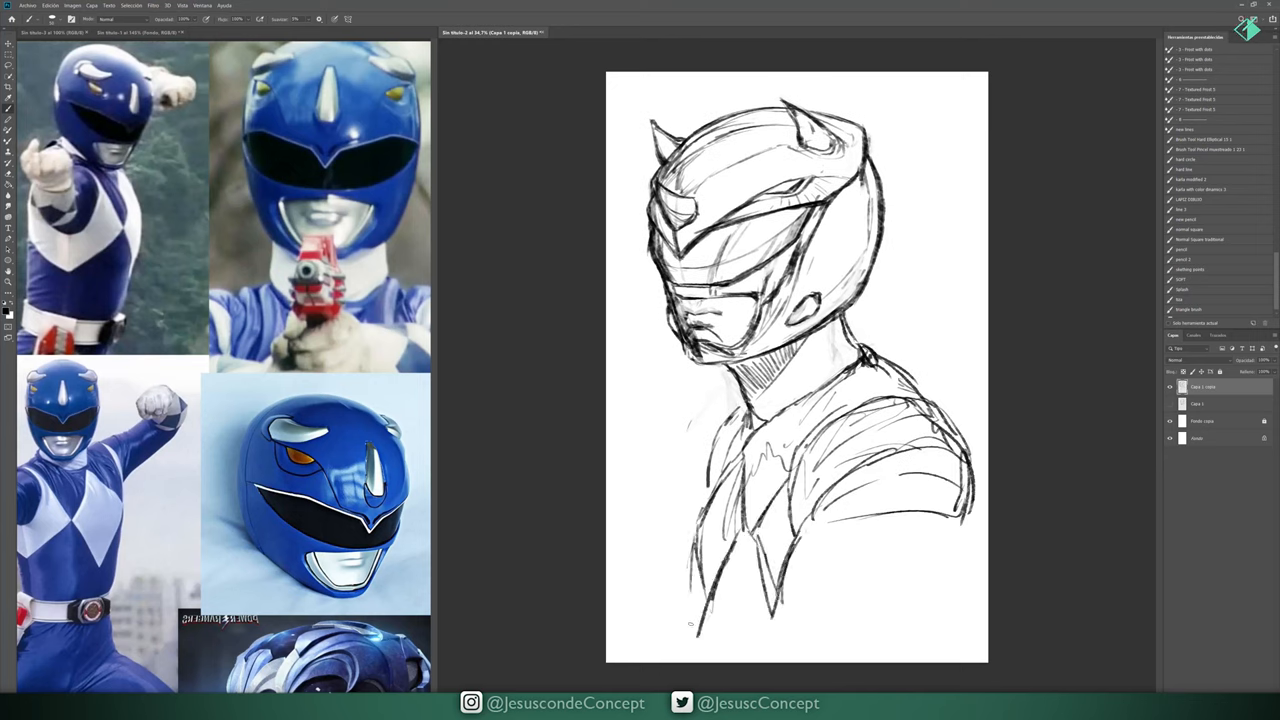
pyautogui.moveTo(720, 430); pyautogui.dragTo(690, 620)
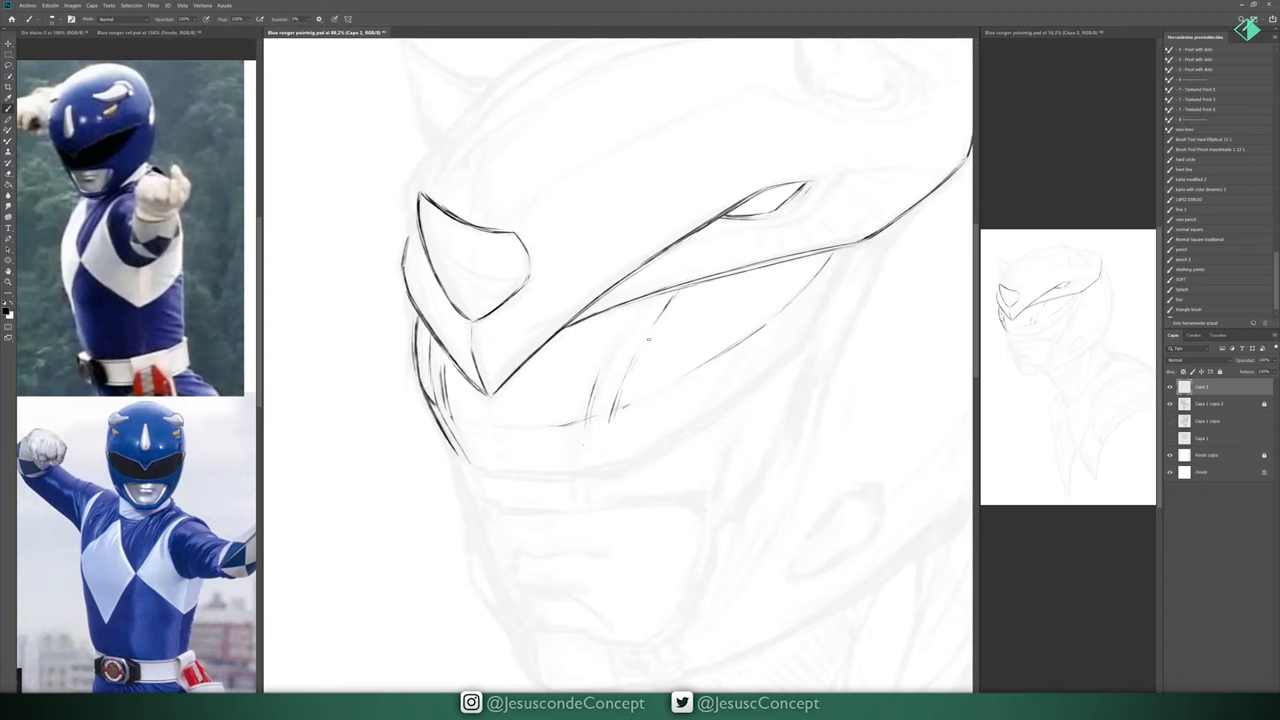
# - Trace clean lines over the visor, faceplate sides and lower faceplate of the rough sketch
pyautogui.moveTo(612, 464); pyautogui.dragTo(840, 256)
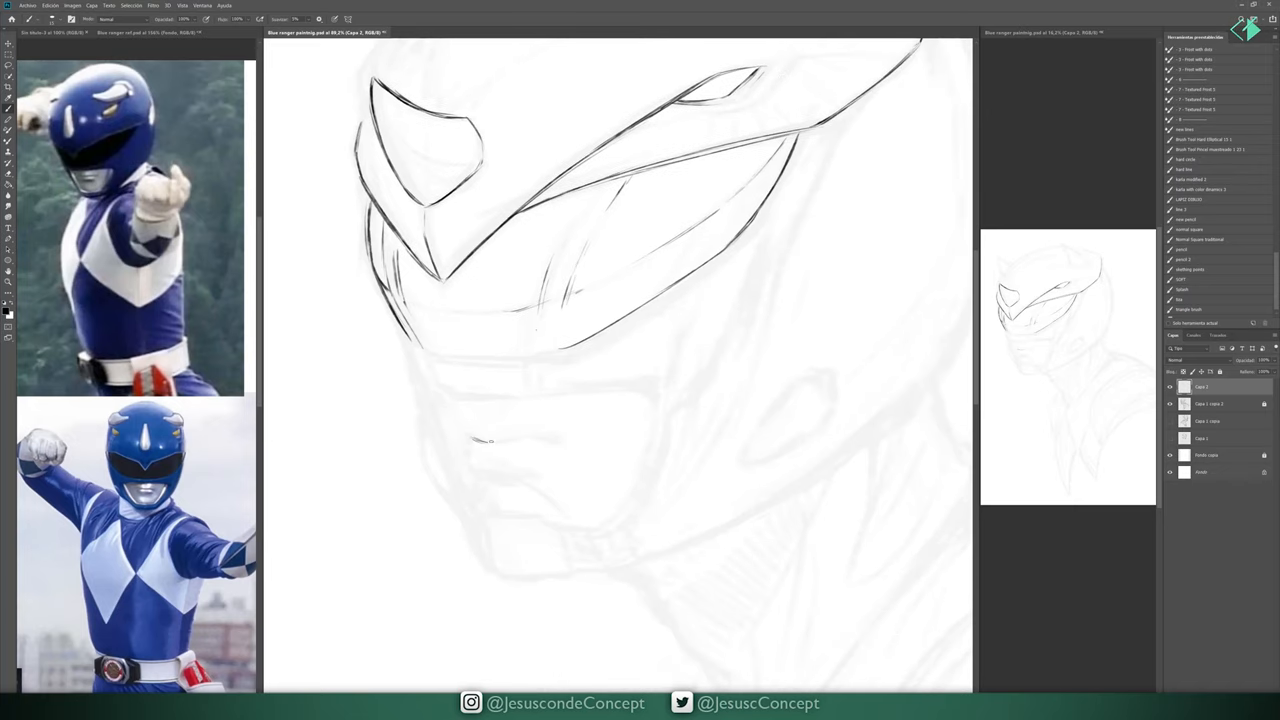
pyautogui.moveTo(460, 436); pyautogui.dragTo(560, 438)
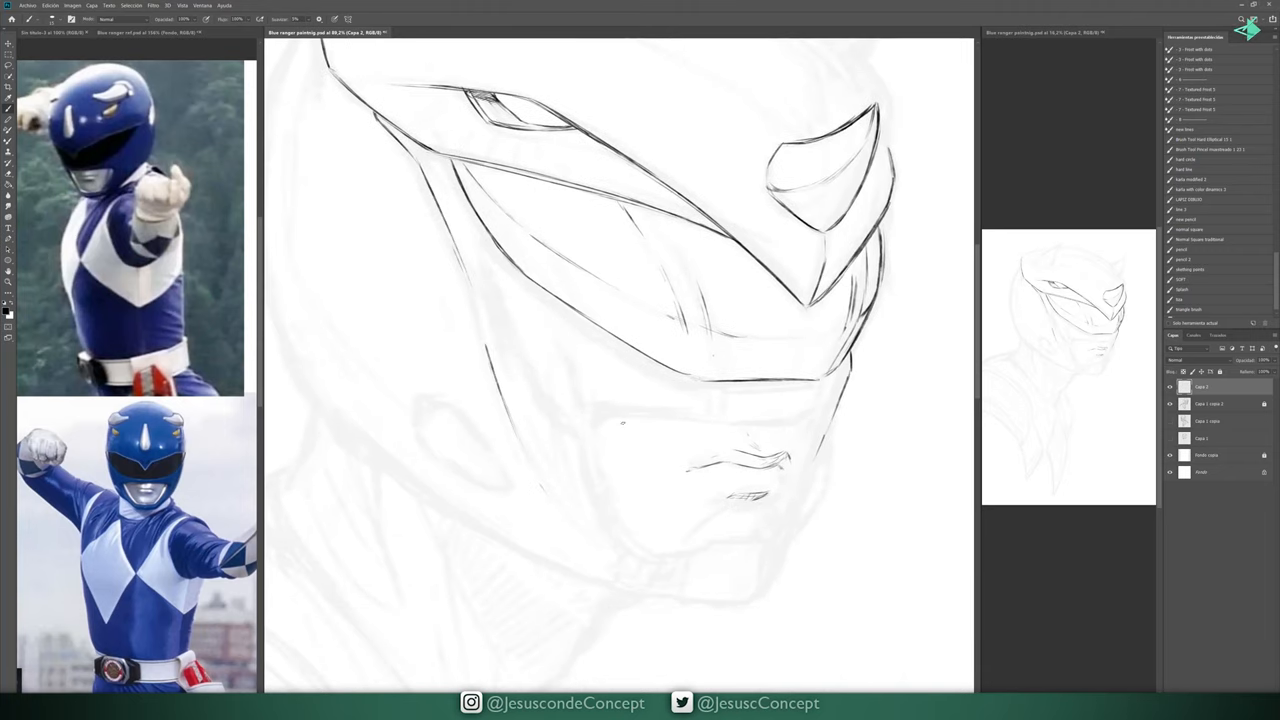
pyautogui.moveTo(600, 410); pyautogui.dragTo(730, 556)
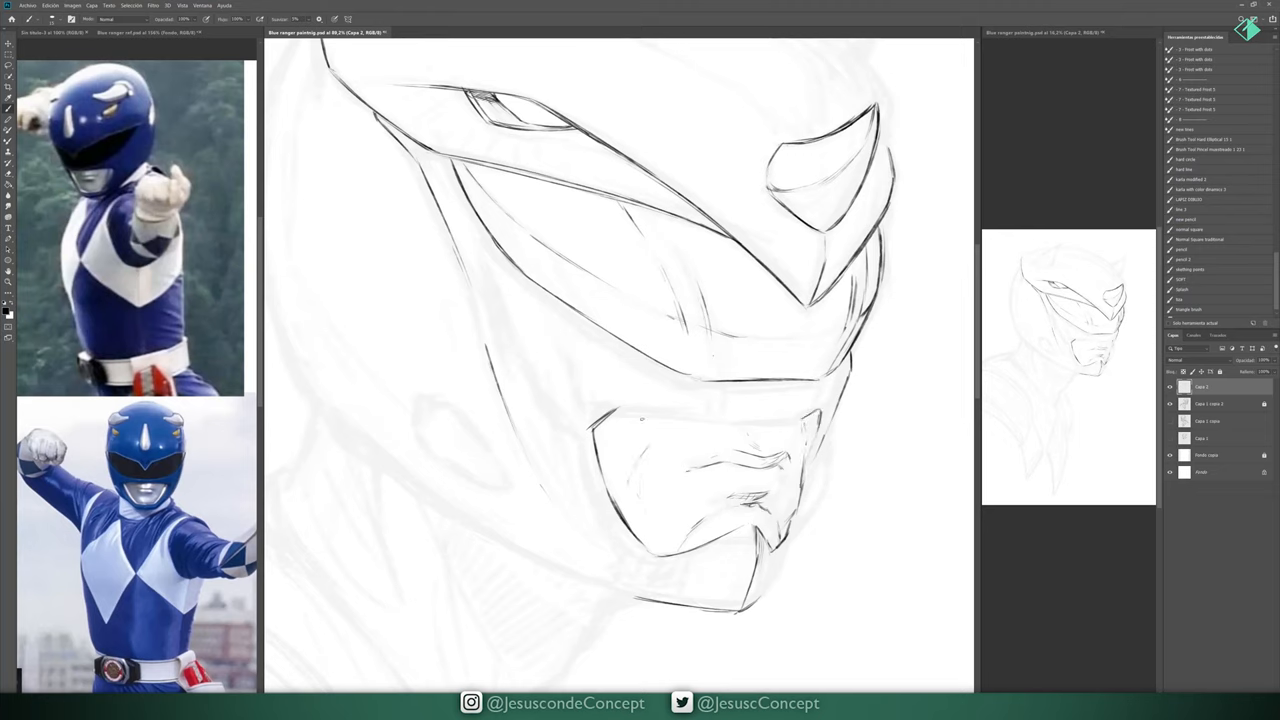
pyautogui.moveTo(616, 412); pyautogui.dragTo(680, 408)
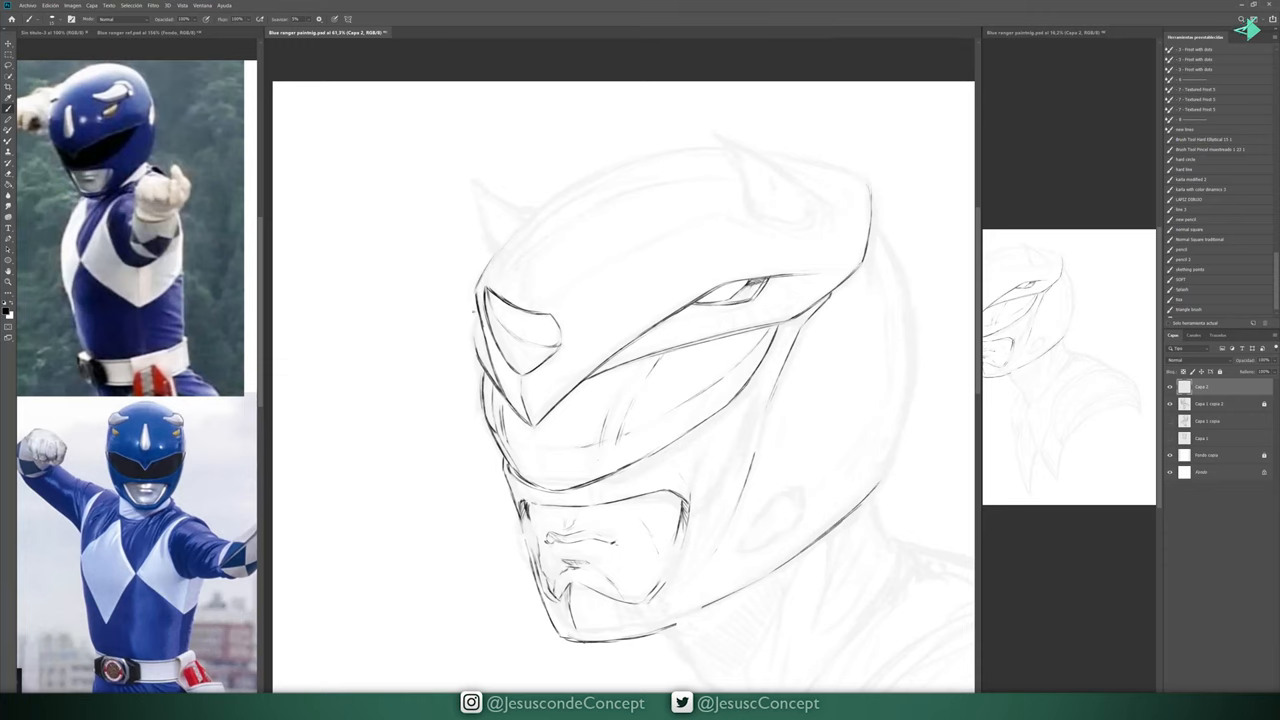
# - Outline the helmet's horns and refine its outer shell contour with clean lines
pyautogui.moveTo(800, 270); pyautogui.dragTo(848, 270)
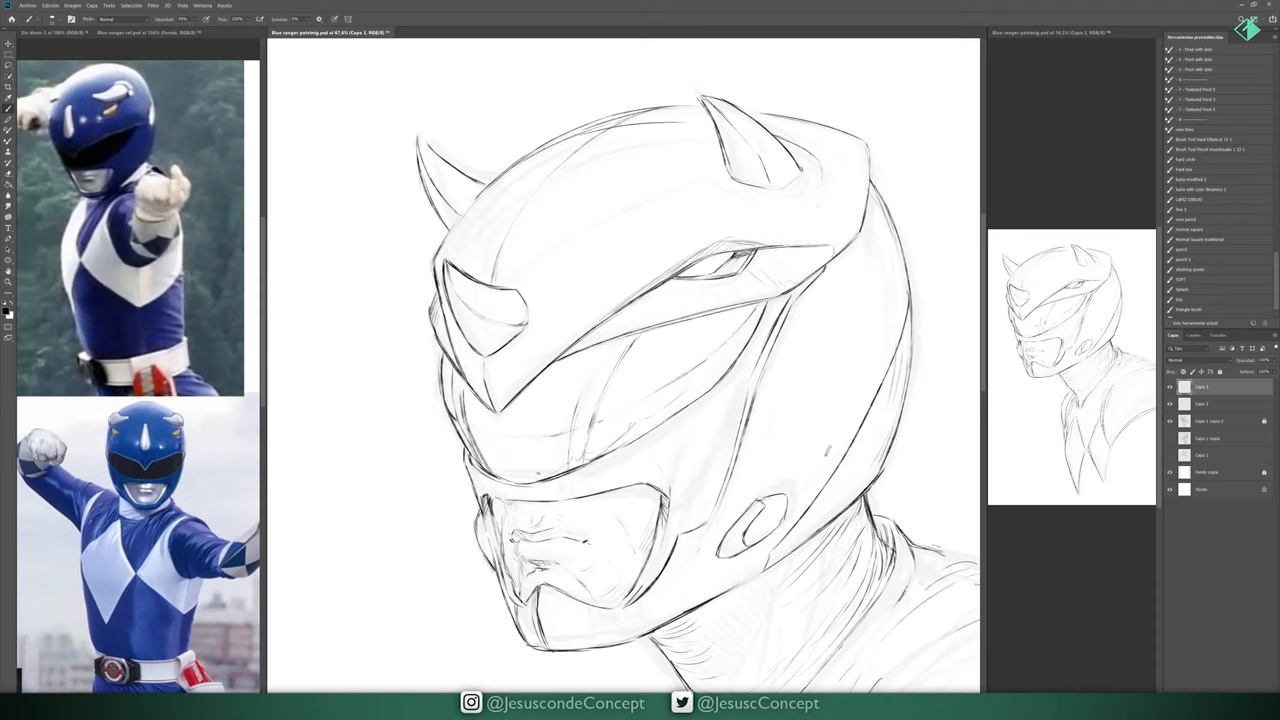
pyautogui.moveTo(510, 410); pyautogui.dragTo(660, 340)
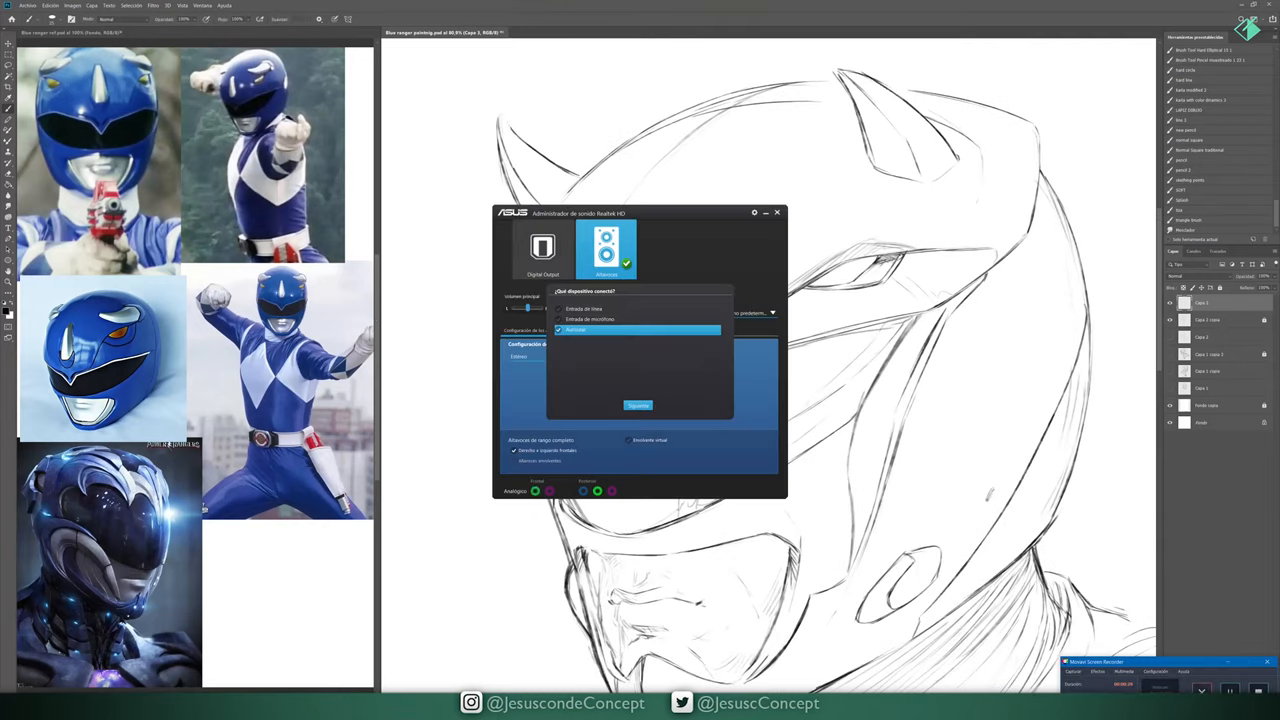
# - Answer and dismiss the Realtek connected-device prompt to return to the drawing
pyautogui.click(776, 212)
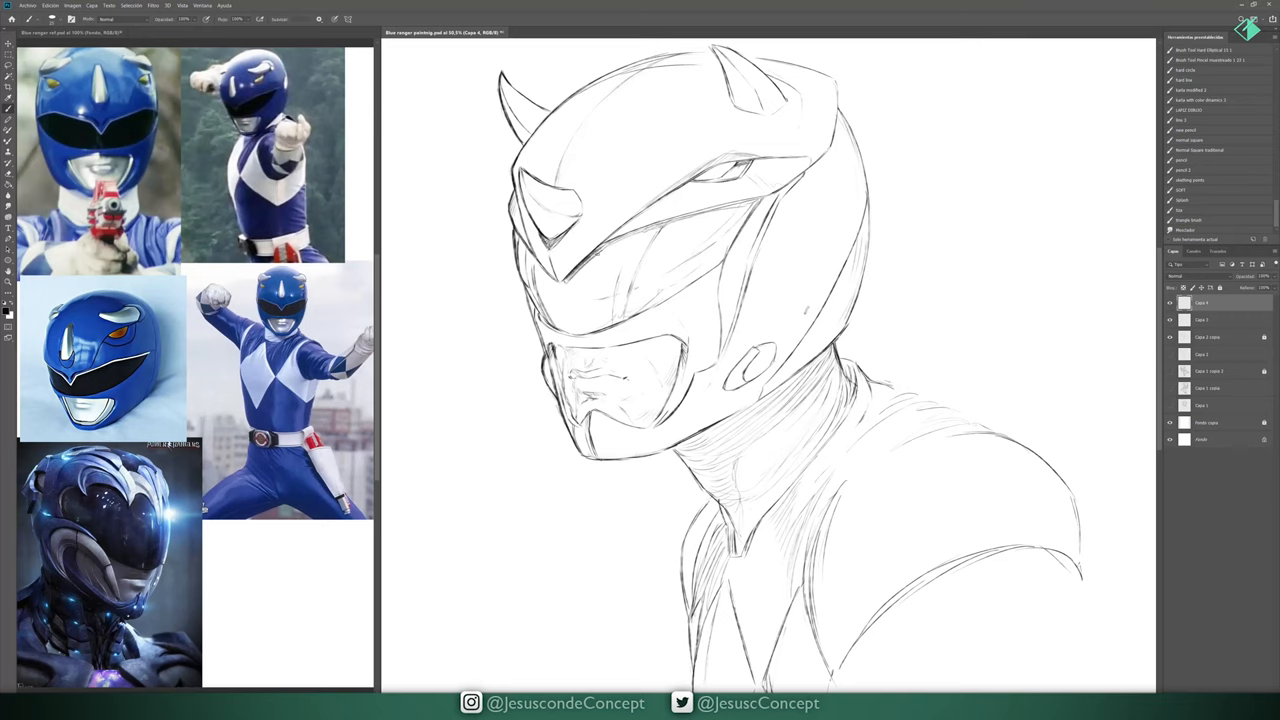
# - Hatch parallel shading strokes over the neckline, lower helmet, neck and shoulder area of the suit
pyautogui.moveTo(584, 256); pyautogui.dragTo(760, 200)
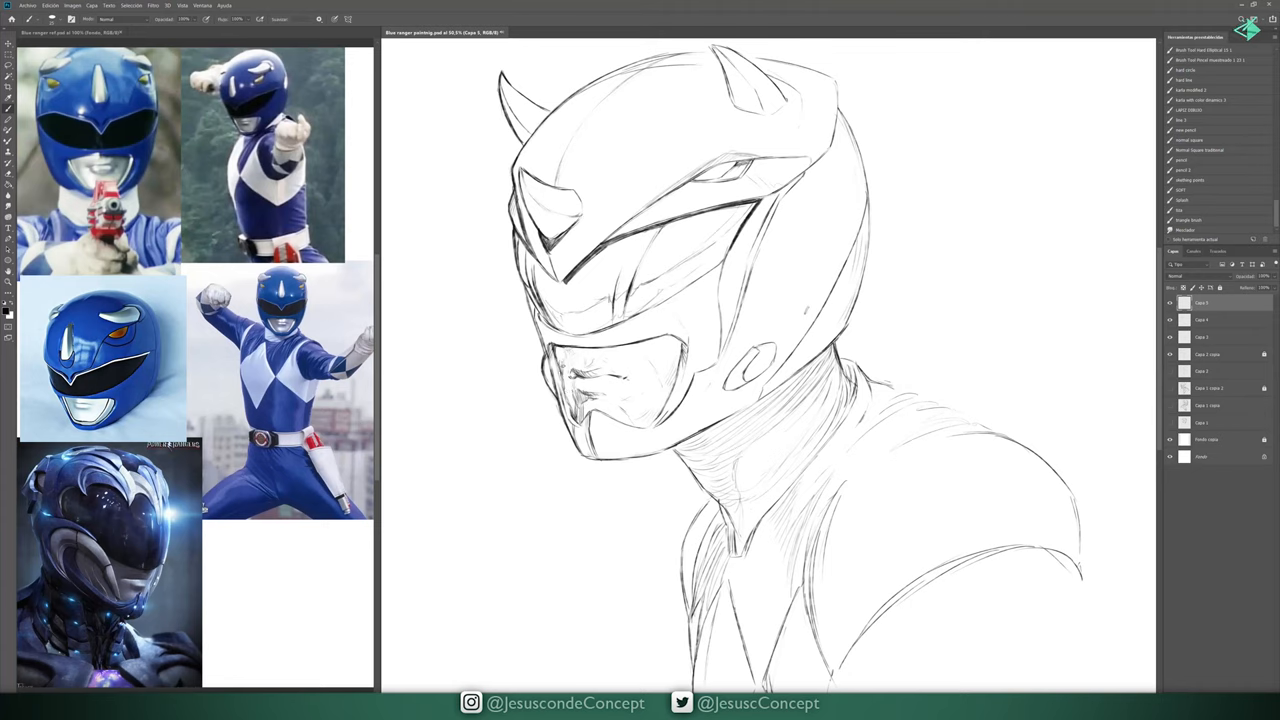
pyautogui.moveTo(560, 356); pyautogui.dragTo(576, 456)
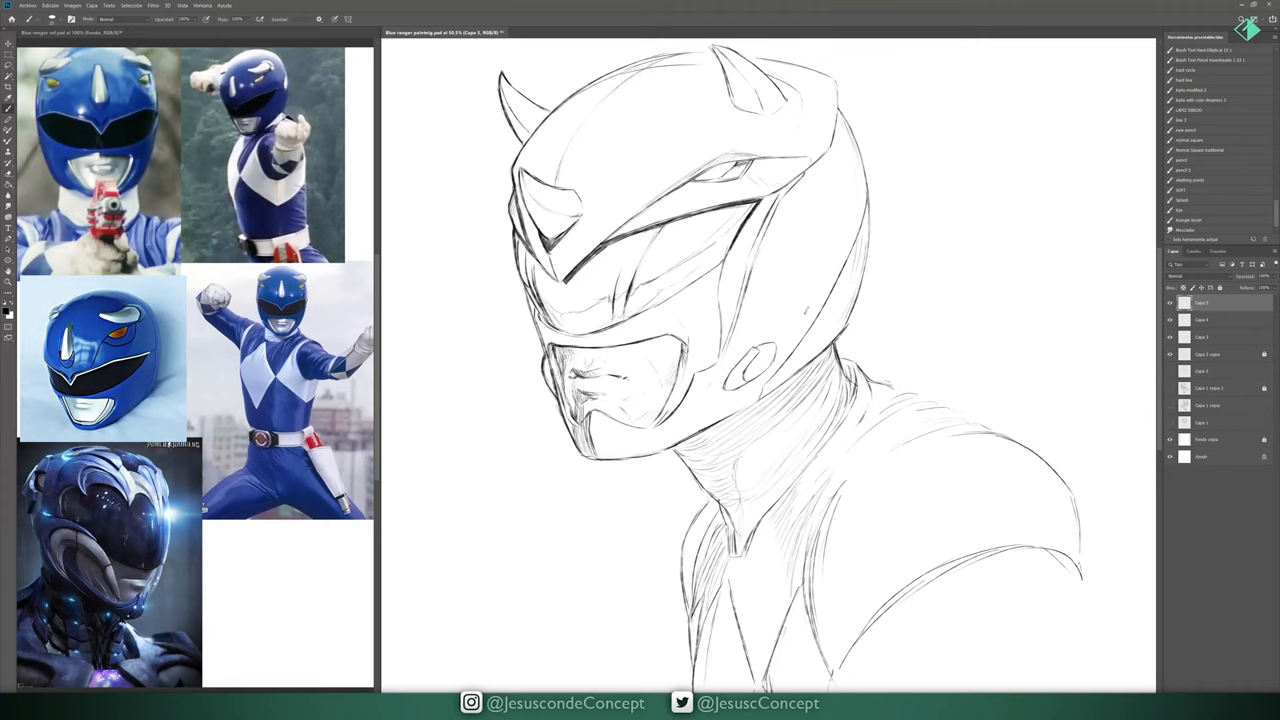
pyautogui.moveTo(740, 440); pyautogui.dragTo(836, 350)
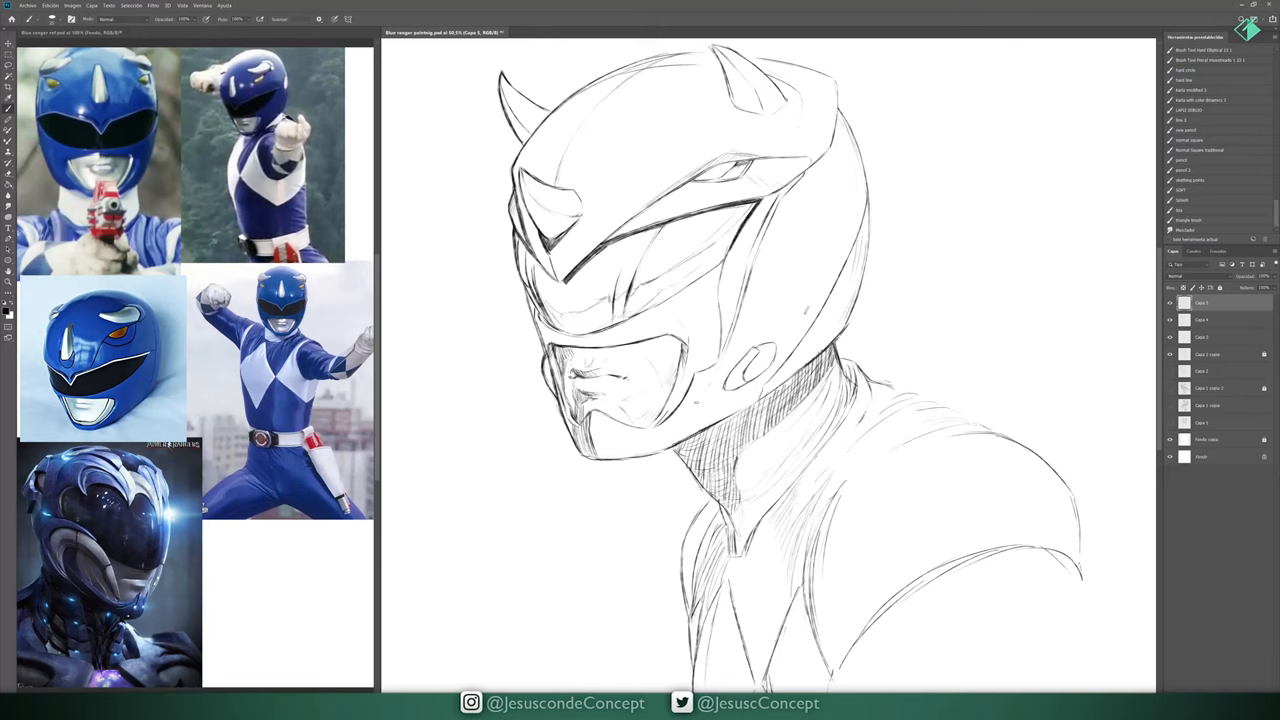
pyautogui.moveTo(690, 444); pyautogui.dragTo(824, 350)
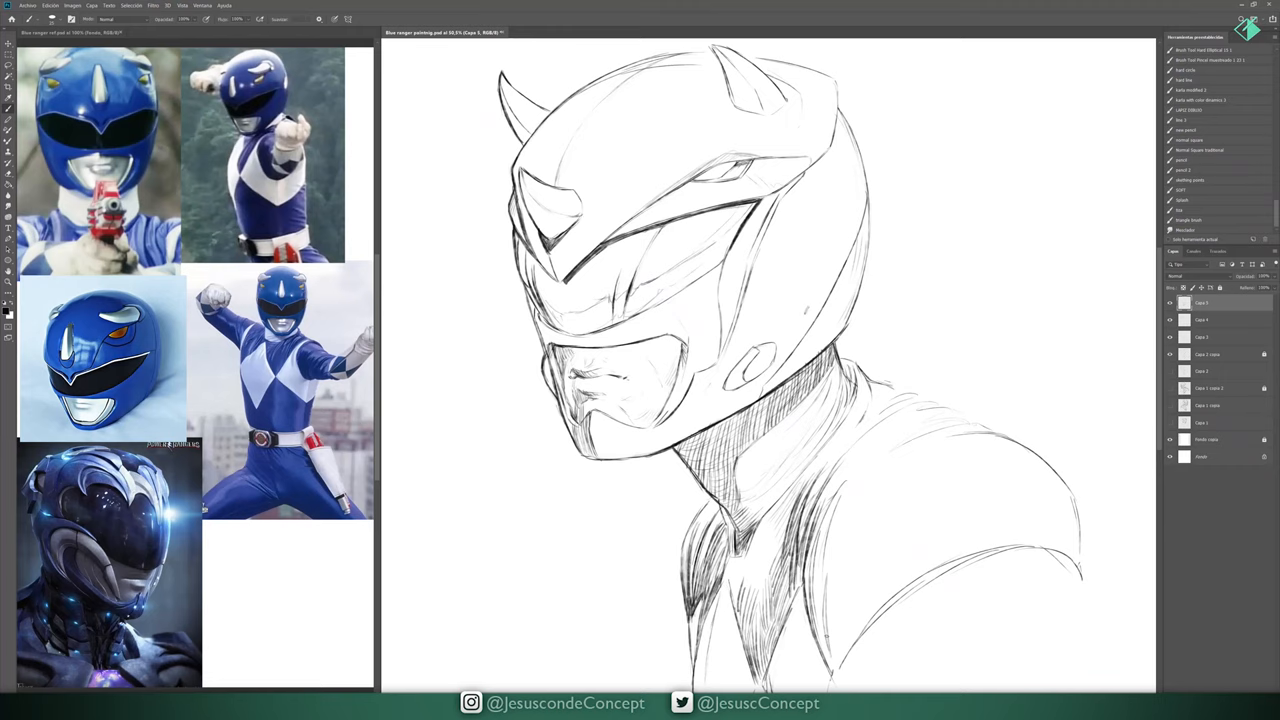
pyautogui.moveTo(850, 400); pyautogui.dragTo(830, 650)
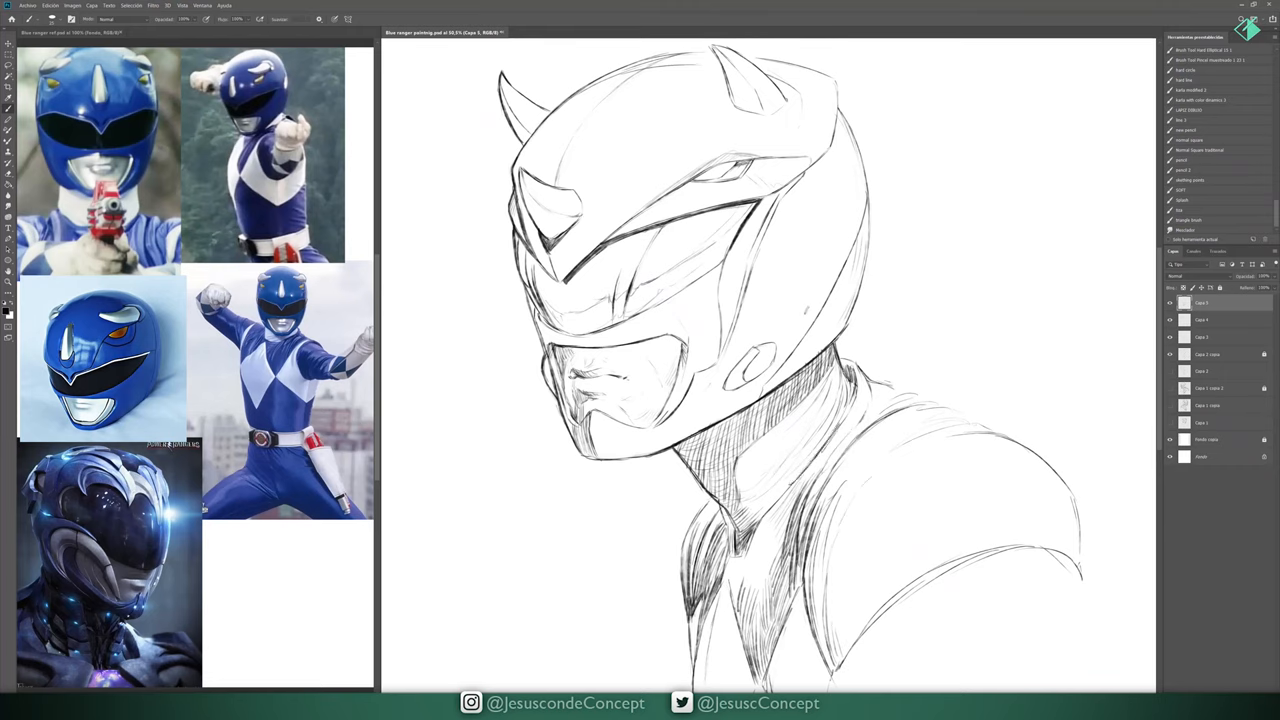
pyautogui.moveTo(840, 370); pyautogui.dragTo(830, 440)
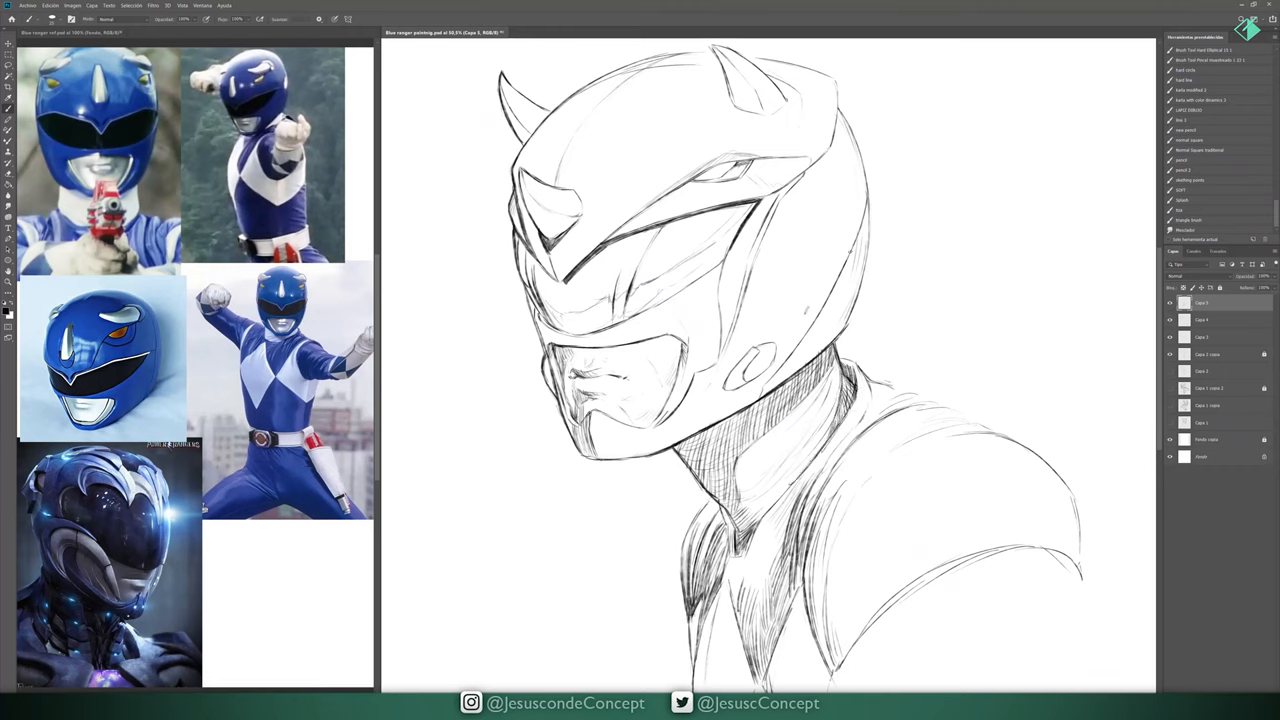
pyautogui.click(590, 400)
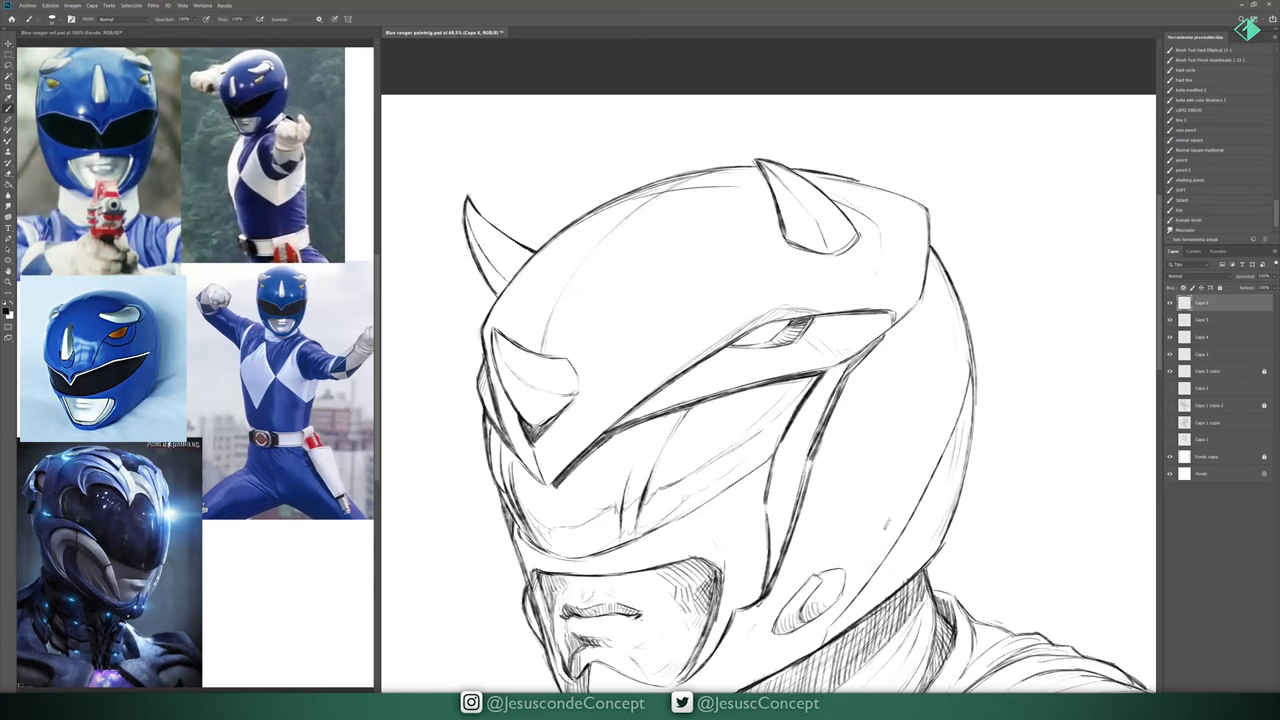
# - Darken the helmet linework and neck shadow with denser cross-hatching strokes
pyautogui.scroll(-3)
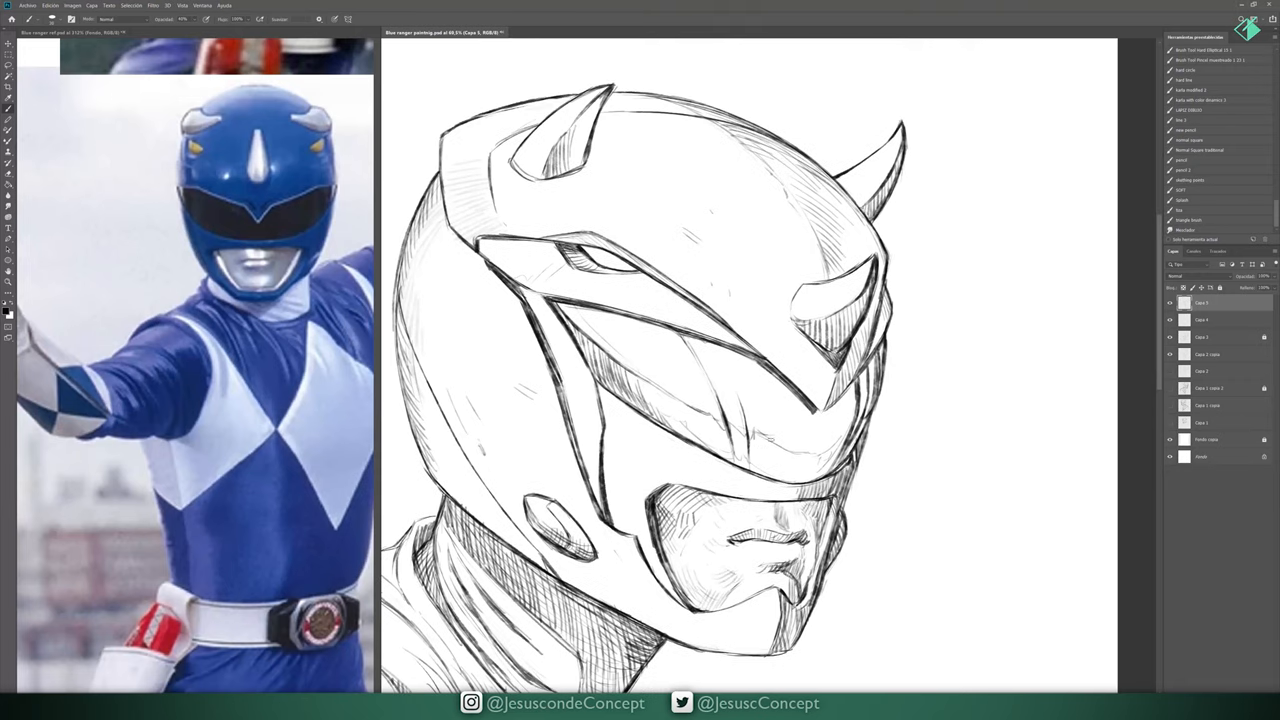
pyautogui.moveTo(680, 420); pyautogui.dragTo(840, 444)
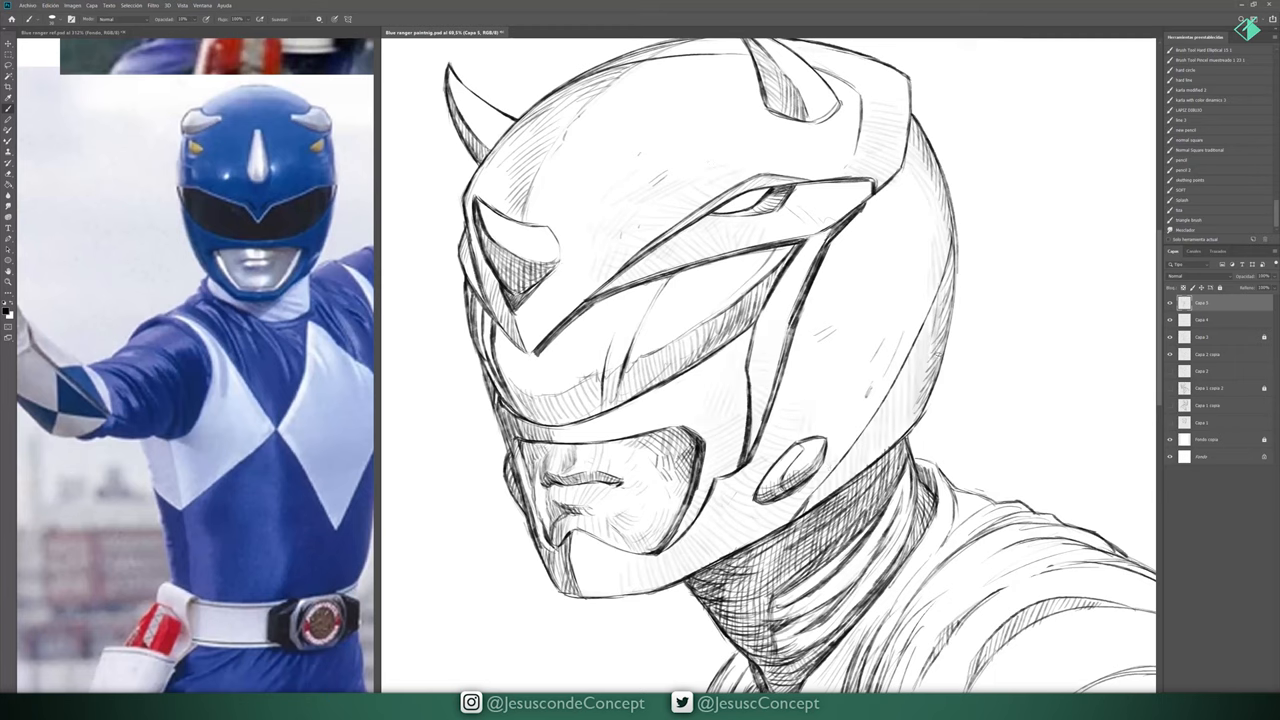
pyautogui.moveTo(940, 264); pyautogui.dragTo(820, 490)
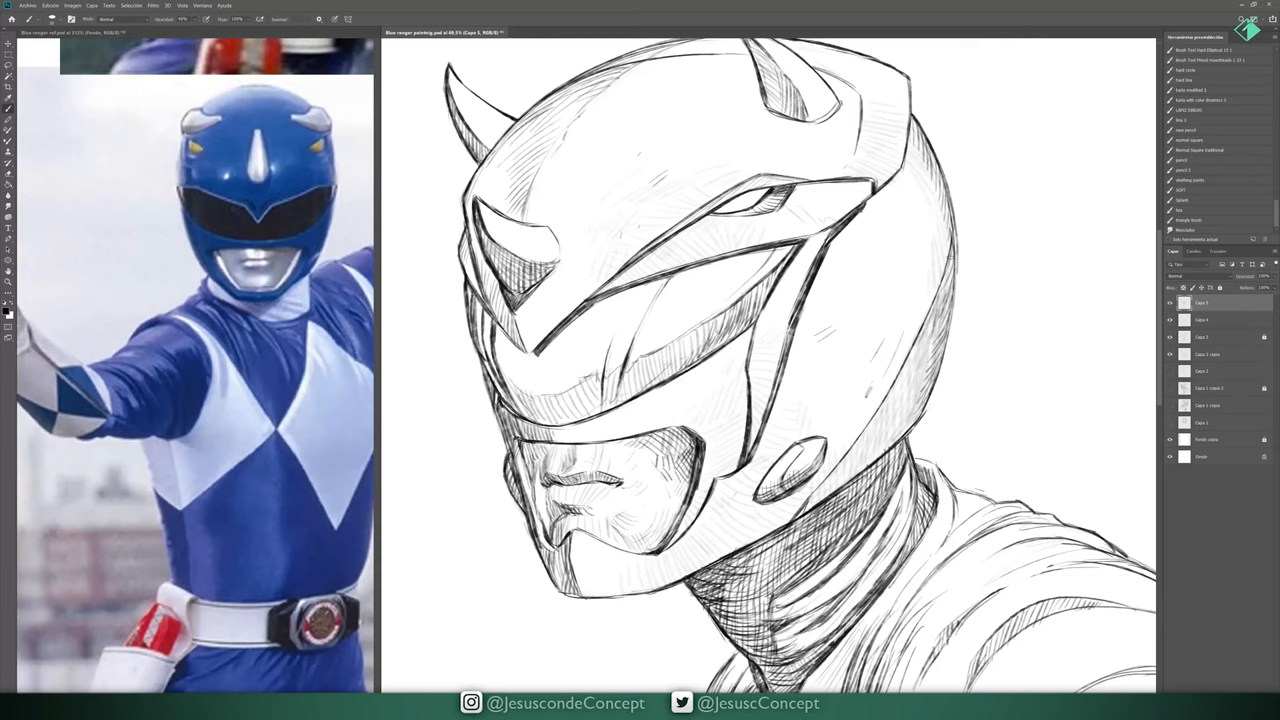
pyautogui.moveTo(950, 250); pyautogui.dragTo(820, 490)
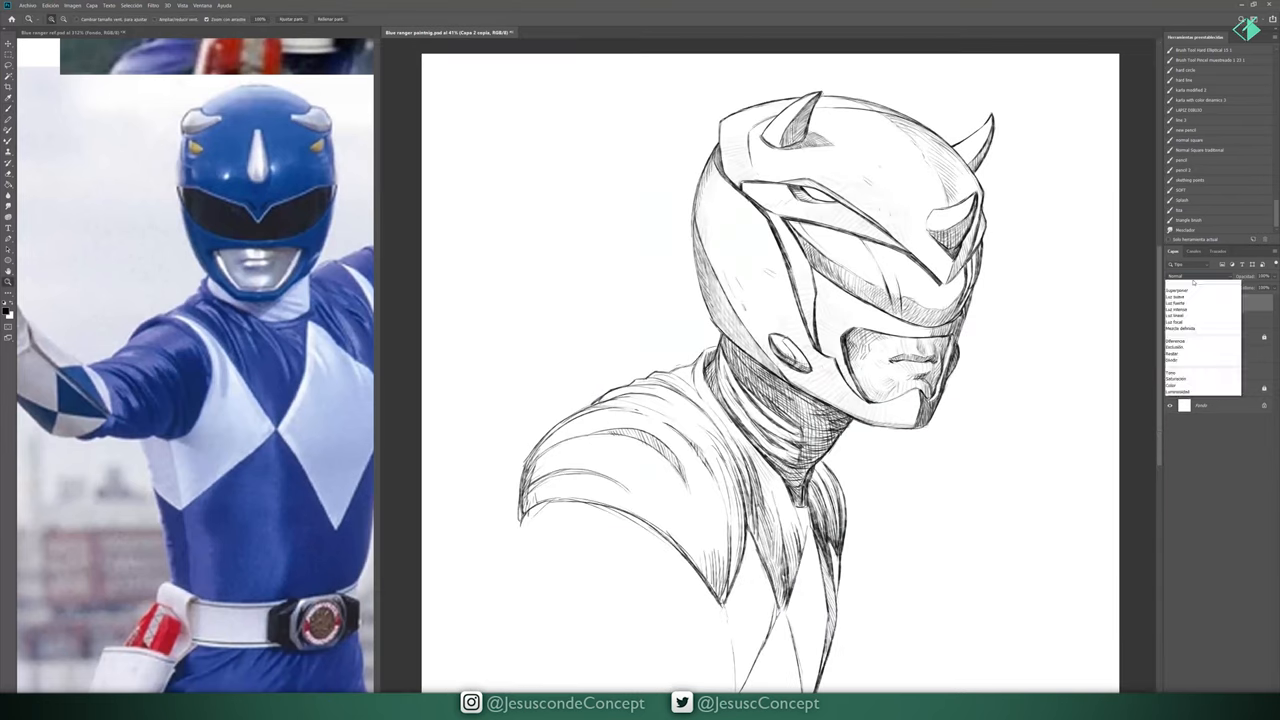
# - Brush a first coat of blue over the helmet and across the upper suit
pyautogui.moveTo(710, 490); pyautogui.dragTo(724, 560)
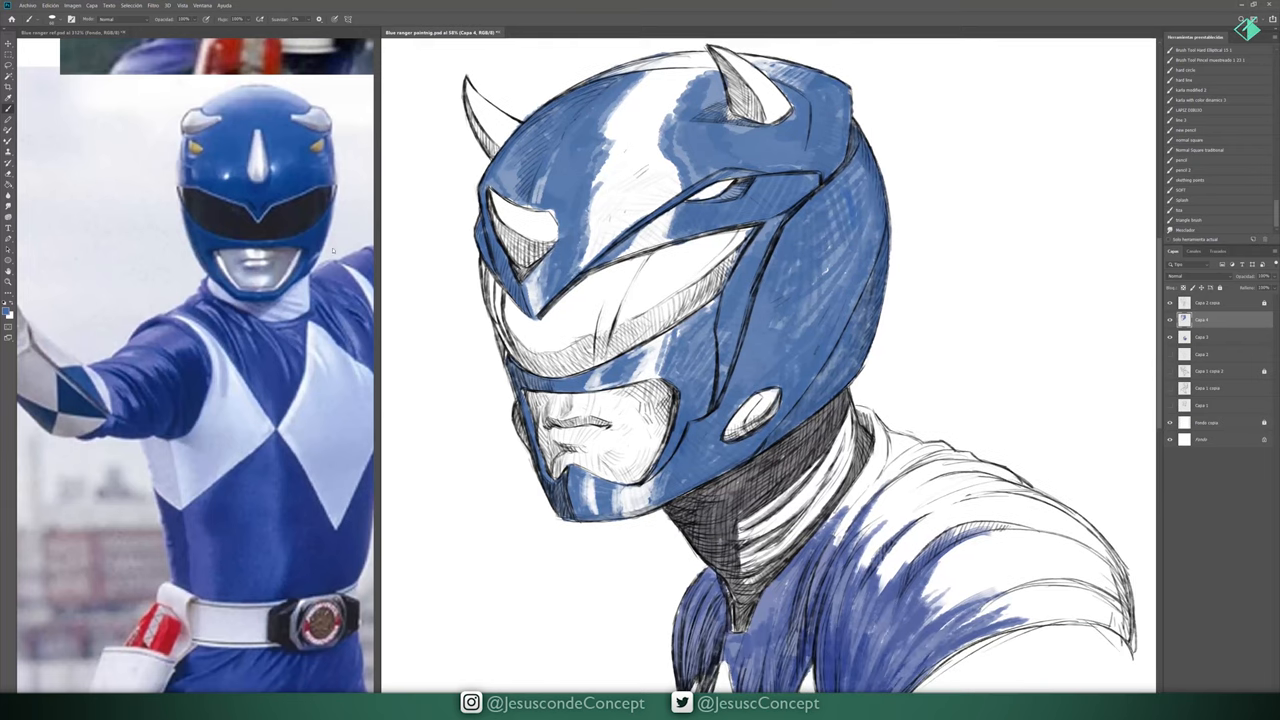
pyautogui.moveTo(820, 160); pyautogui.dragTo(860, 240)
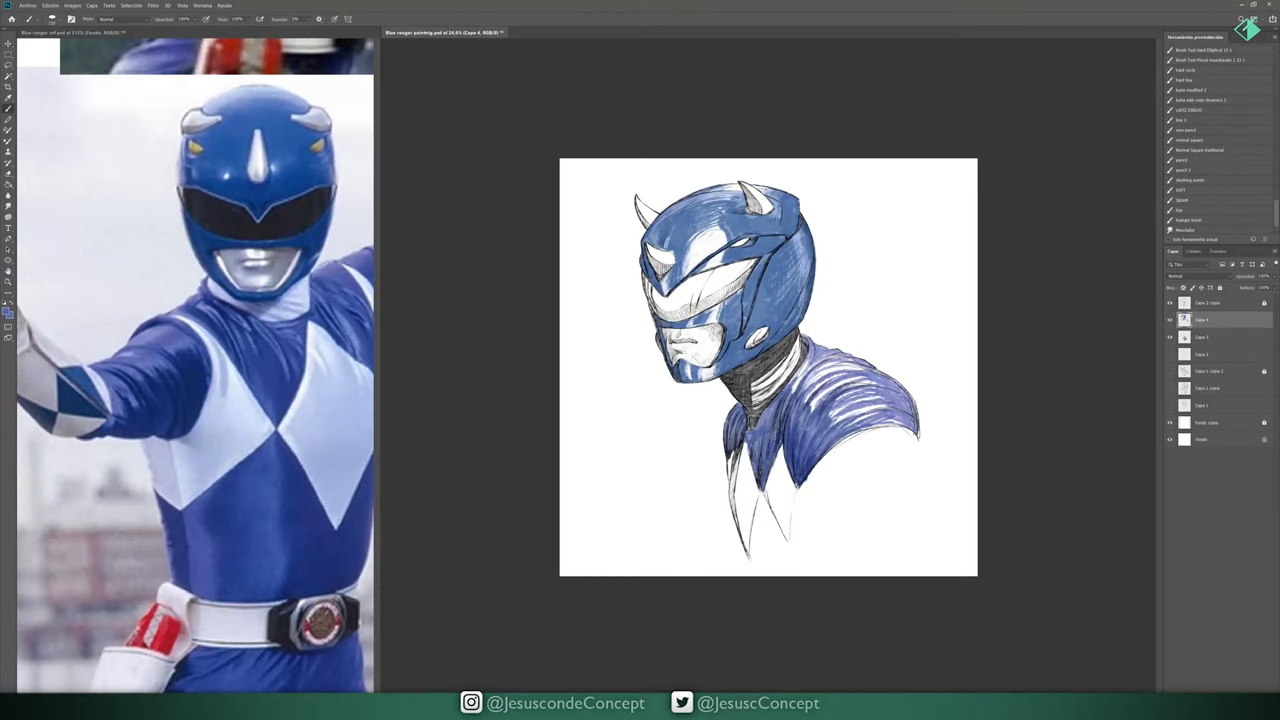
# - Extend the blue colour over both shoulders of the suit
pyautogui.moveTo(800, 380); pyautogui.dragTo(900, 430)
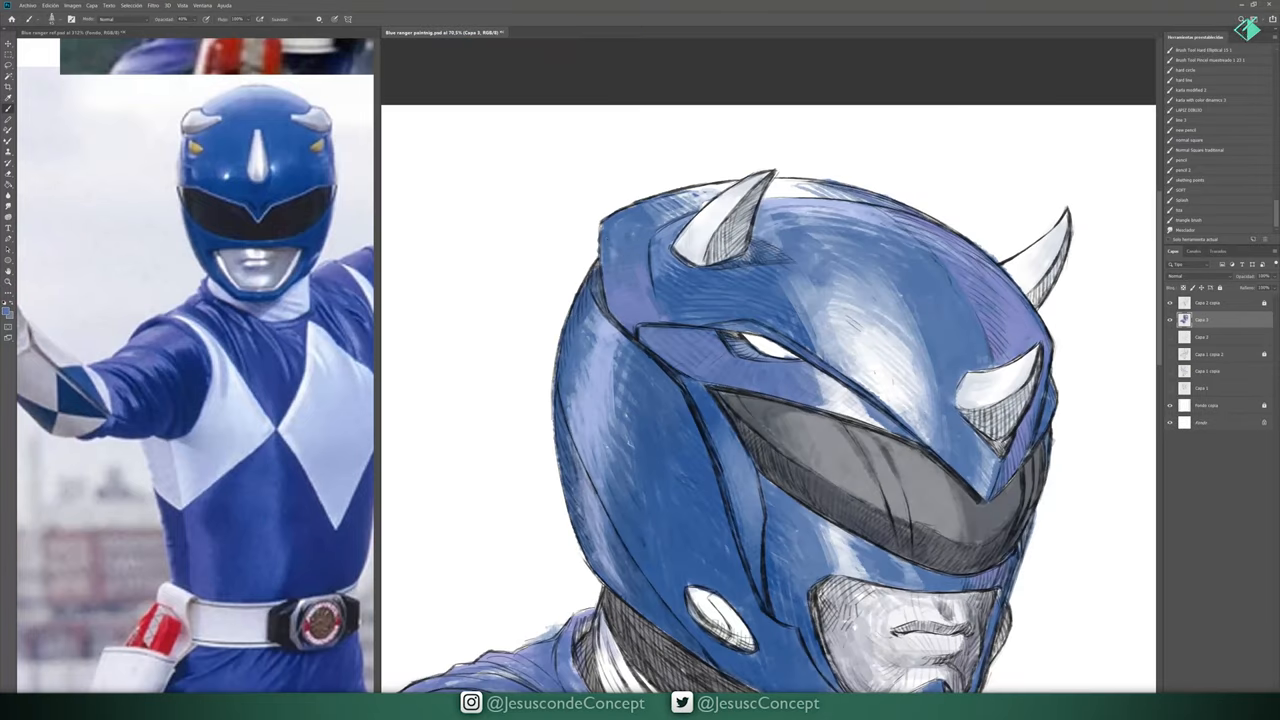
# - Brush white glossy highlight strokes down the helmet's blue dome
pyautogui.moveTo(736, 184); pyautogui.dragTo(580, 556)
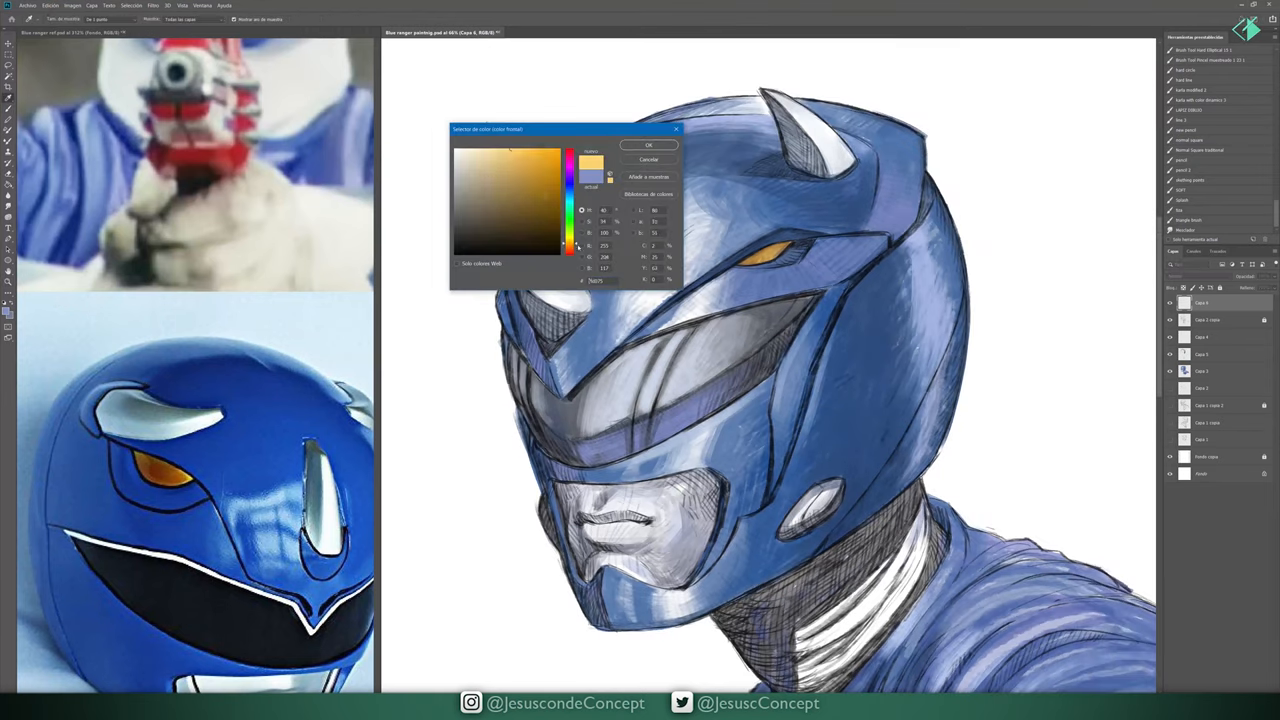
# - Pick a new colour and brush hatched shading across the shoulders and the horns and visor band
pyautogui.click(648, 144)
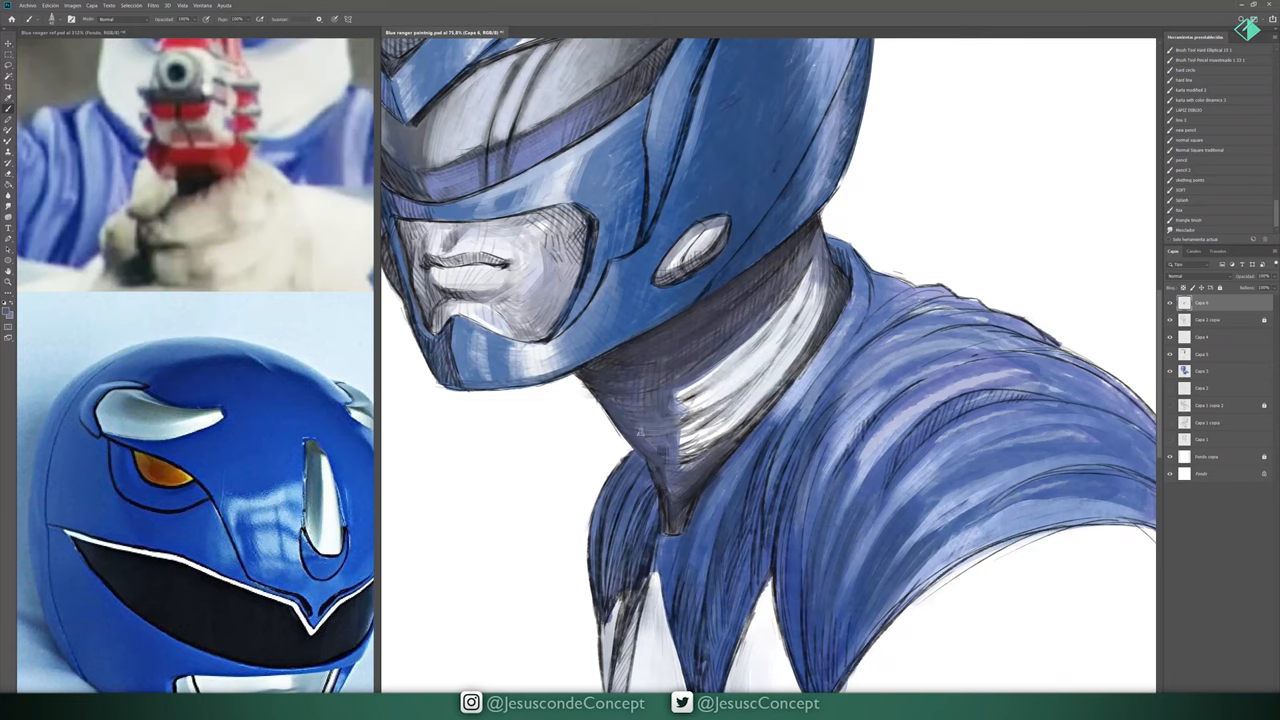
pyautogui.moveTo(680, 420); pyautogui.dragTo(816, 264)
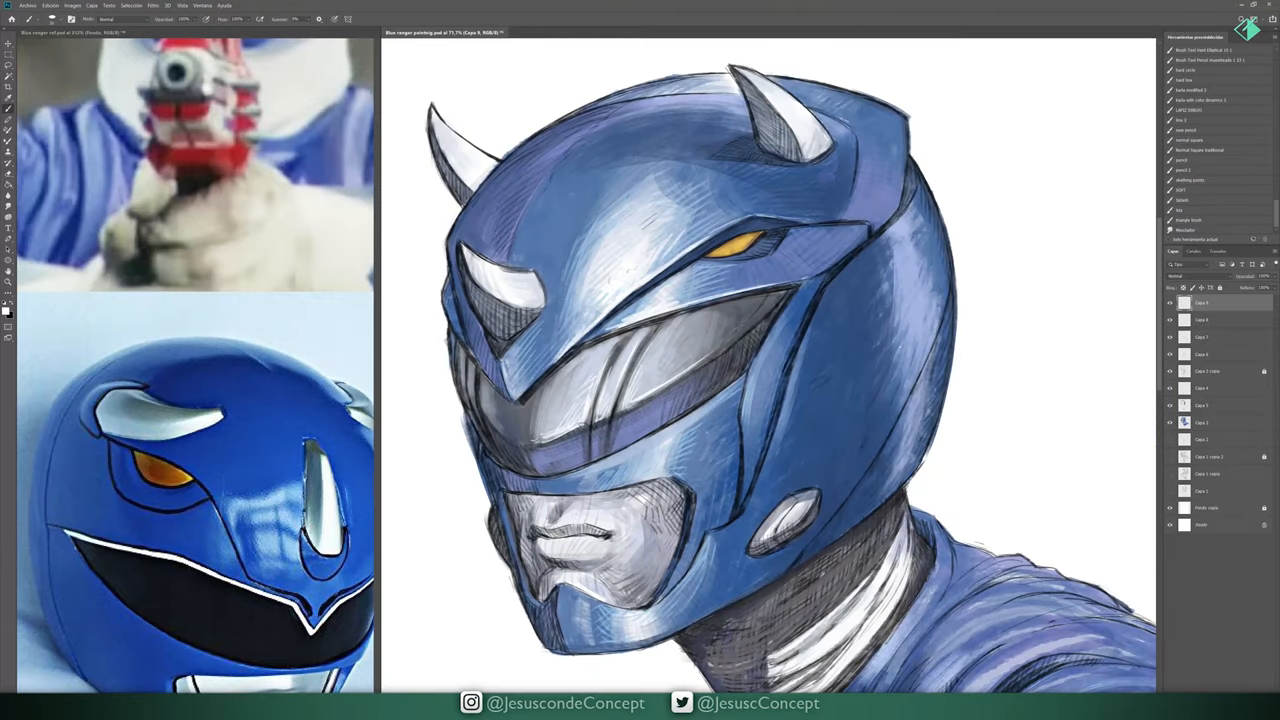
pyautogui.moveTo(470, 380); pyautogui.dragTo(790, 310)
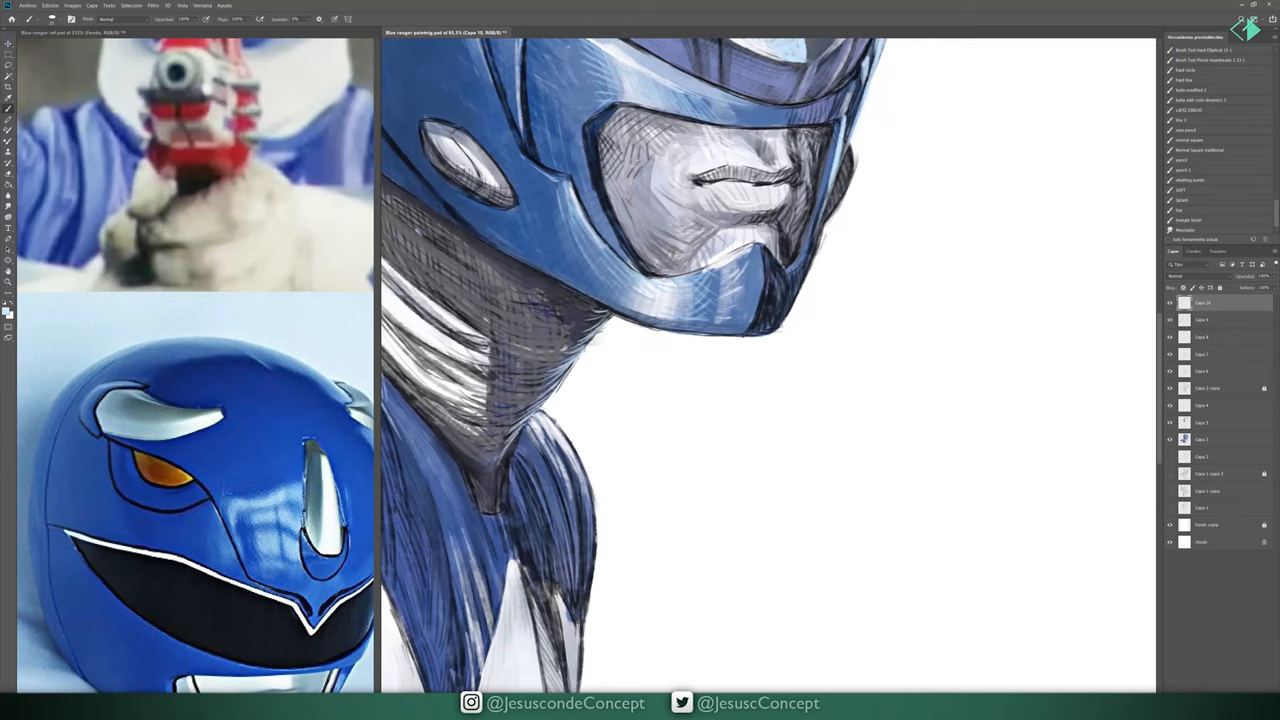
# - Brush dense dark cross-hatching down the chin and neck of the suit
pyautogui.moveTo(590, 340); pyautogui.dragTo(580, 530)
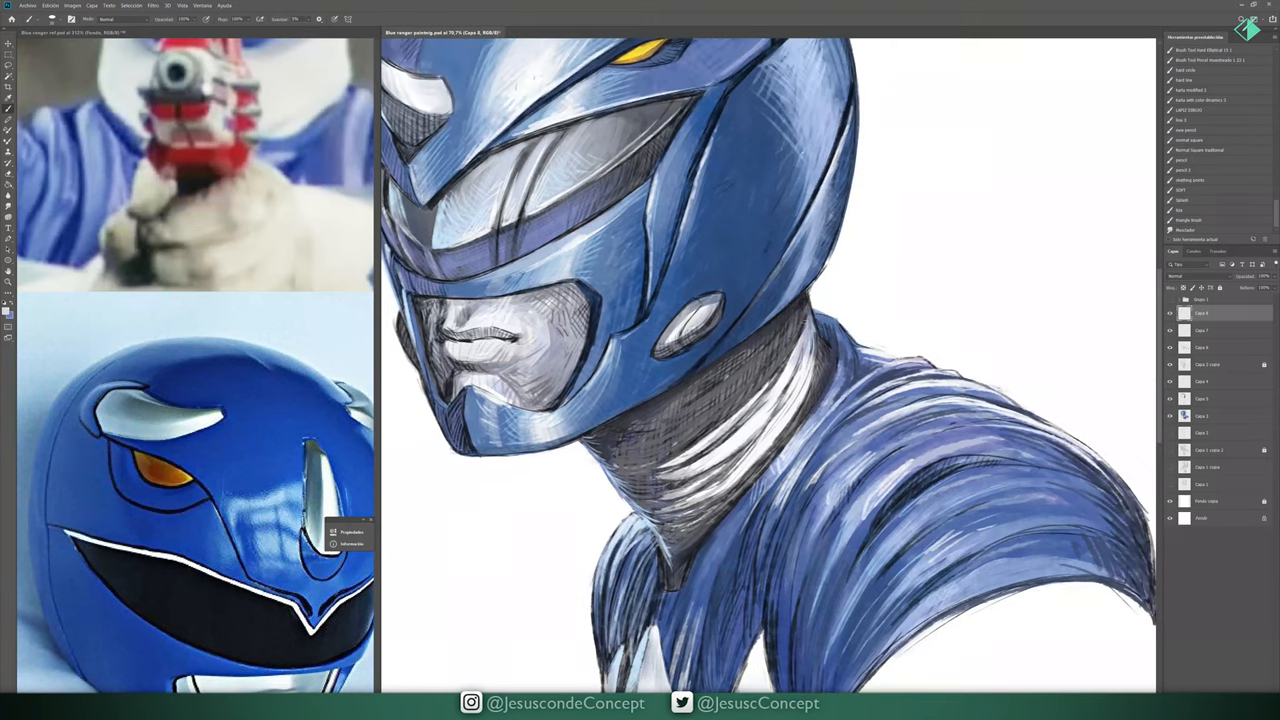
pyautogui.moveTo(760, 320); pyautogui.dragTo(680, 490)
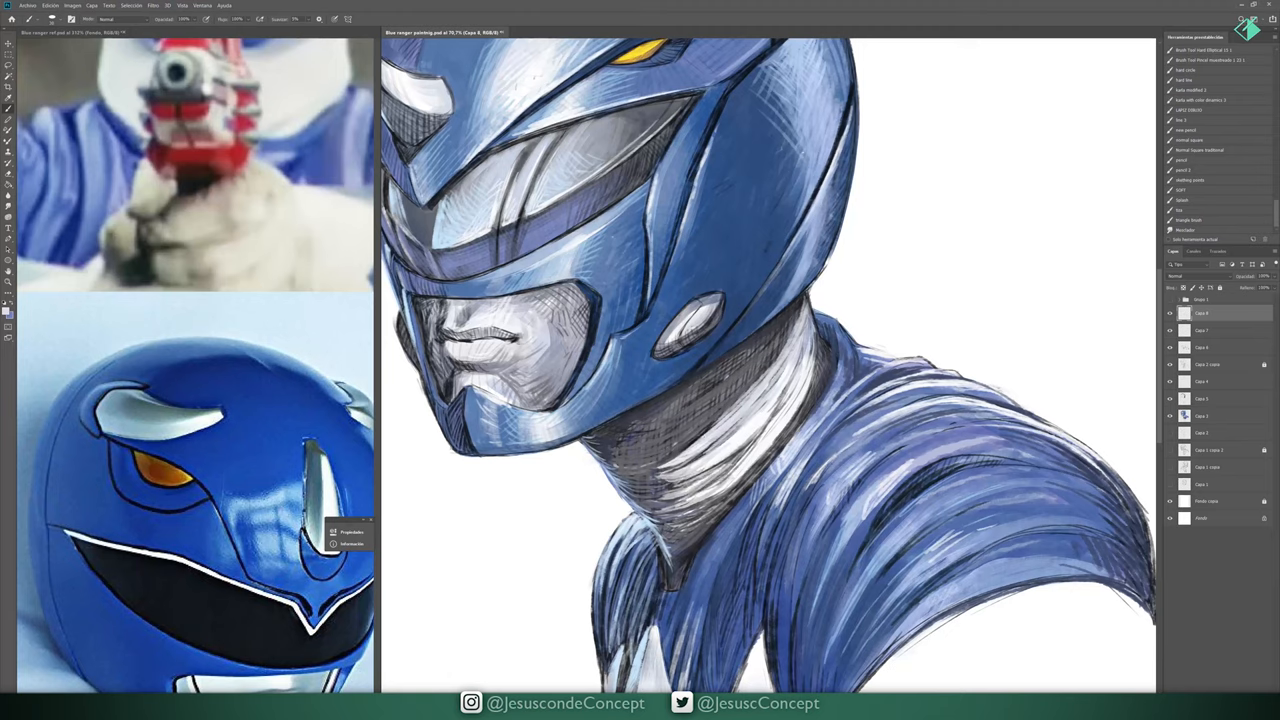